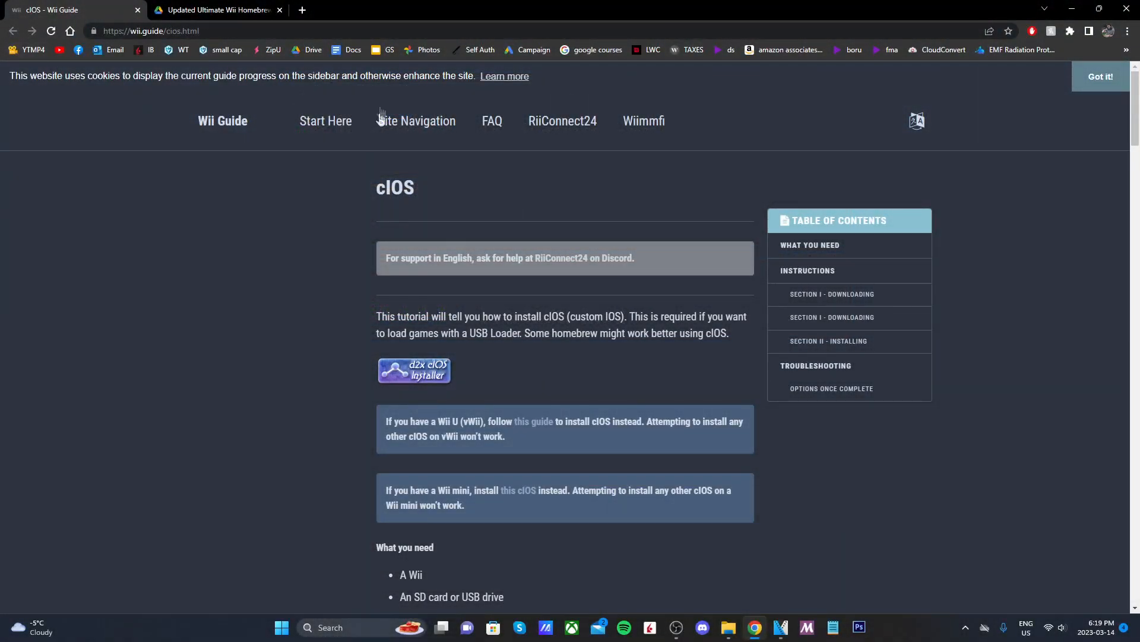
Download the d2x cIOS Installer zip from the cIOS page's requirements list.
{"action": "scroll", "scroll_direction": "down", "scroll_amount": 3}
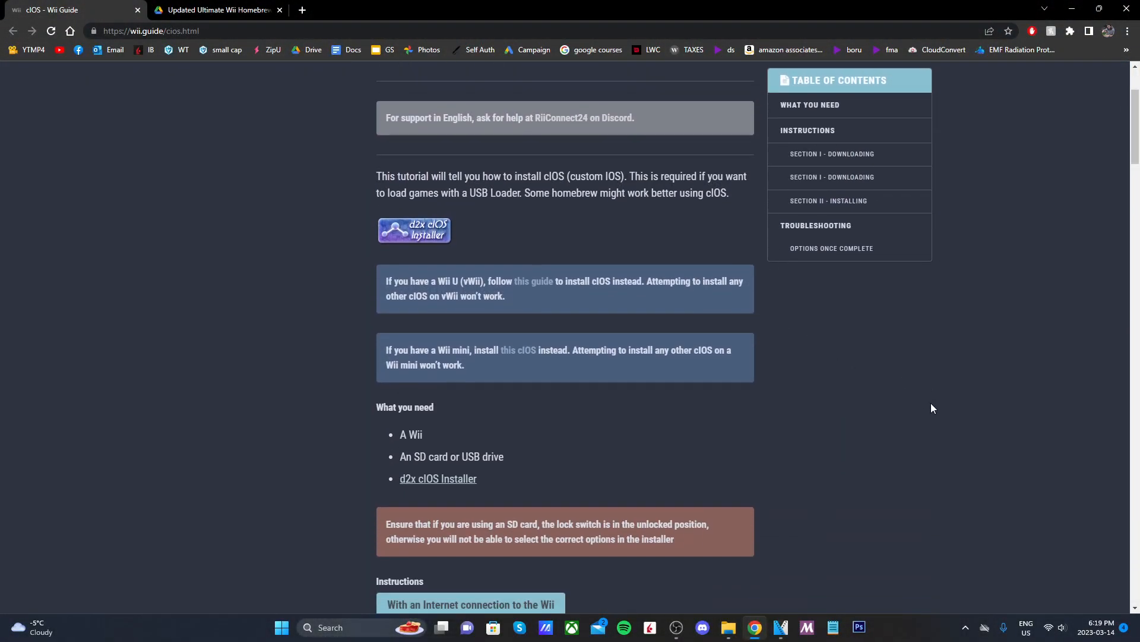
{"action": "scroll", "scroll_direction": "down", "scroll_amount": 3}
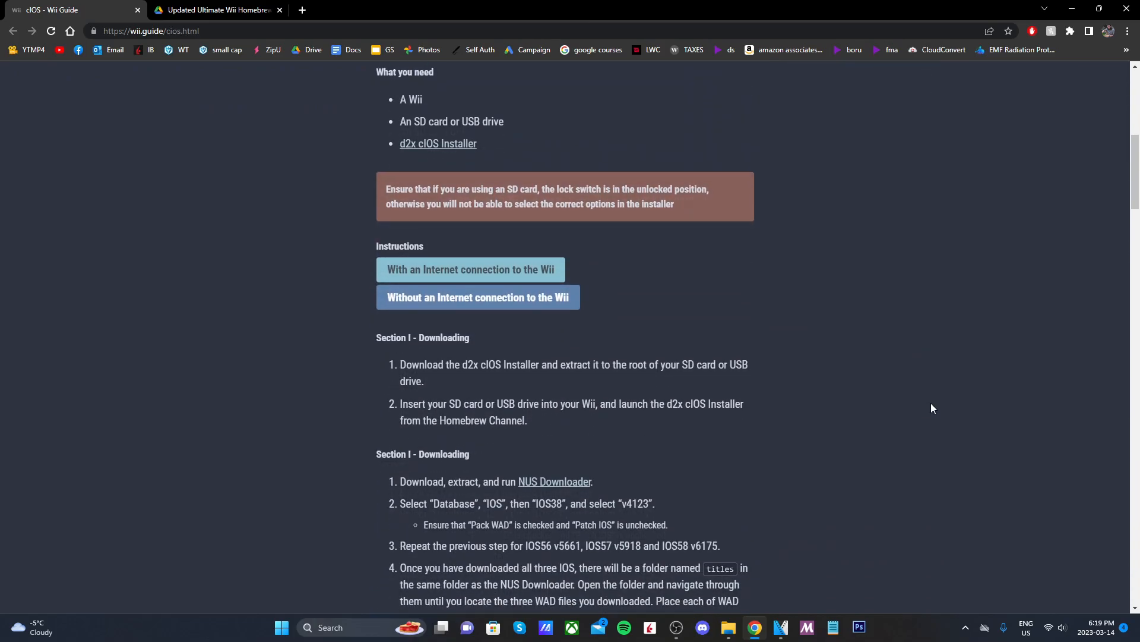
{"action": "scroll", "scroll_direction": "down", "scroll_amount": 3}
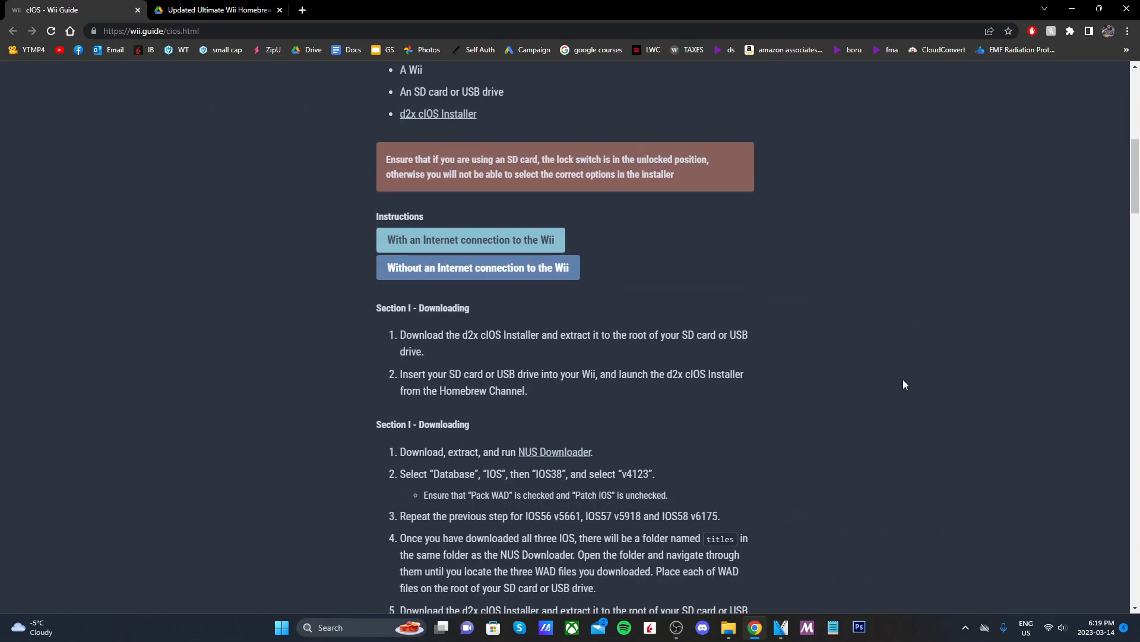
{"action": "scroll", "scroll_direction": "up", "scroll_amount": 3}
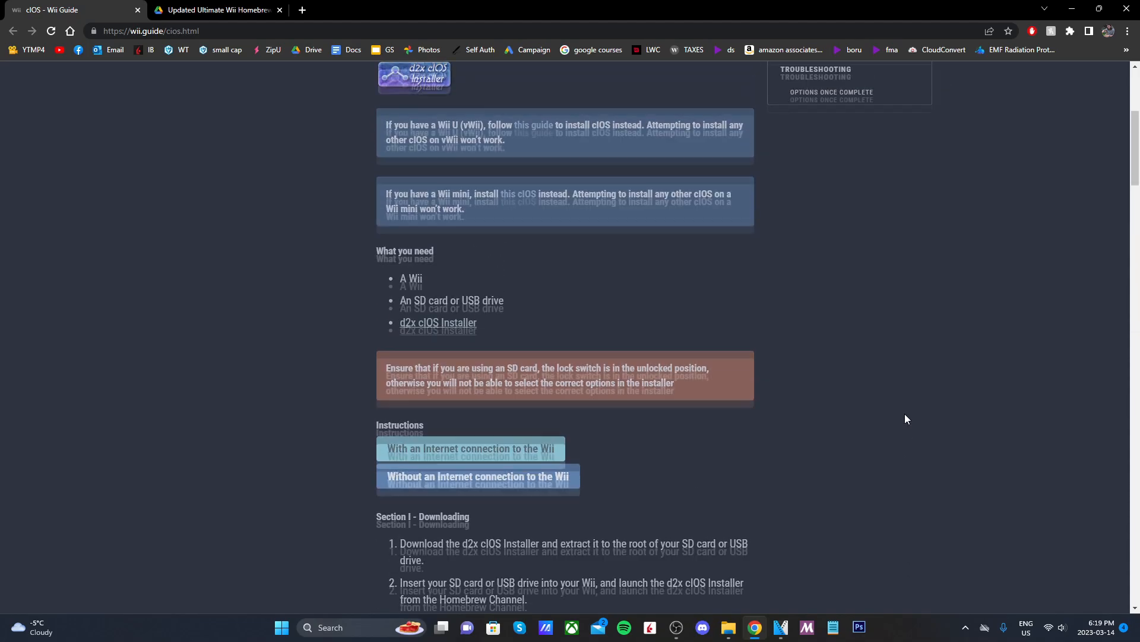
{"action": "scroll", "scroll_direction": "up", "scroll_amount": 3}
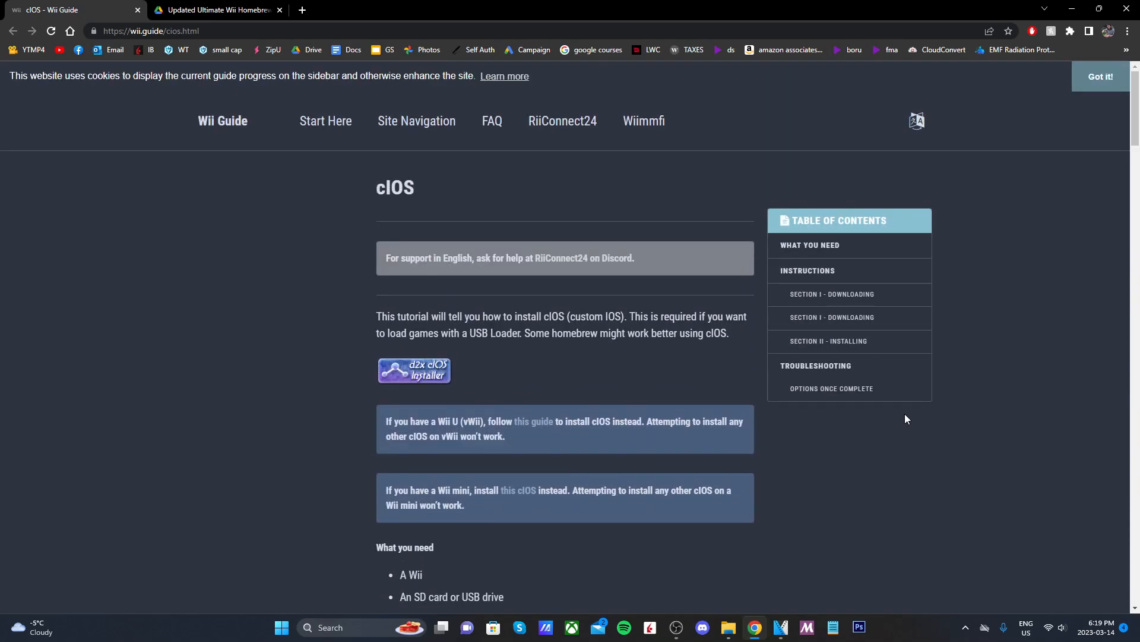
{"action": "mouse_move", "coordinate": [870, 505]}
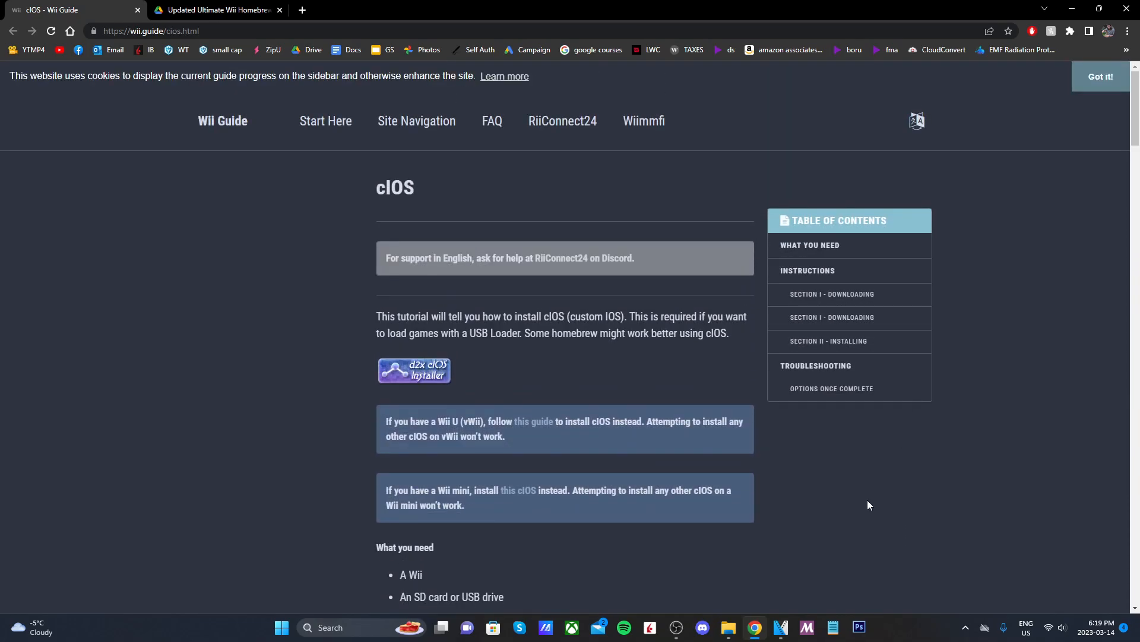
{"action": "scroll", "scroll_direction": "down", "scroll_amount": 3}
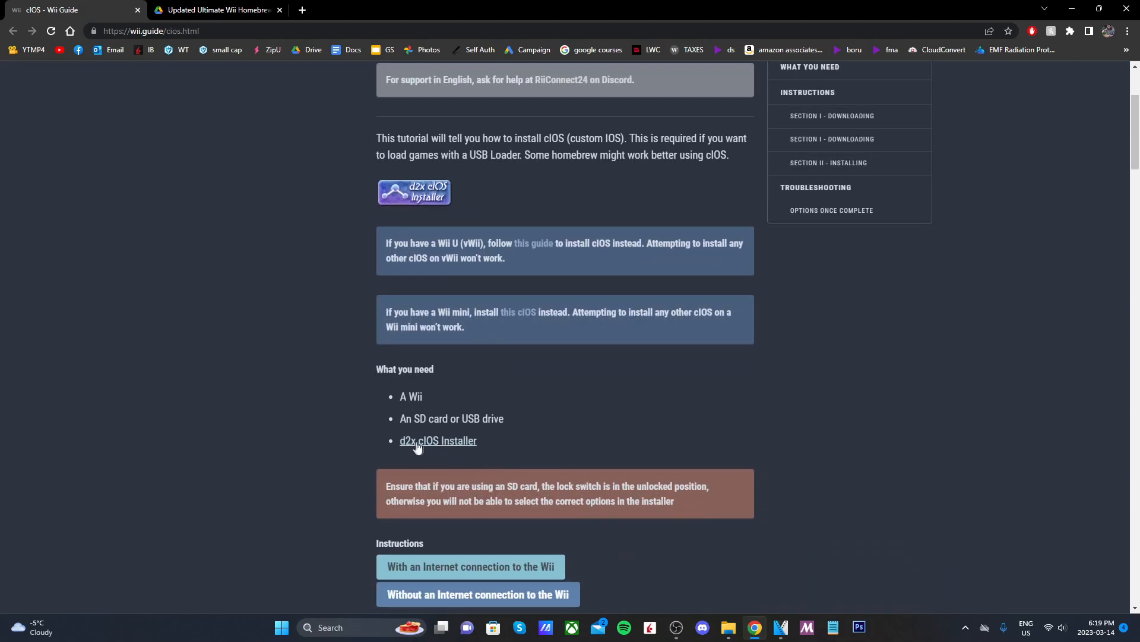
{"action": "left_click", "coordinate": [438, 439]}
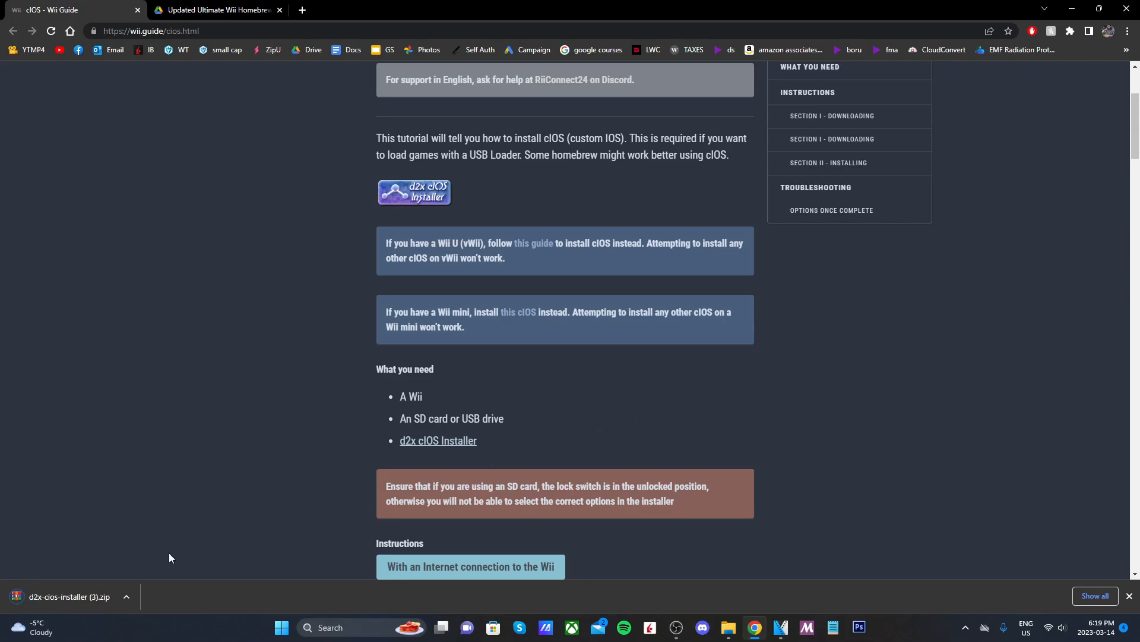
{"action": "scroll", "scroll_direction": "up", "scroll_amount": 3}
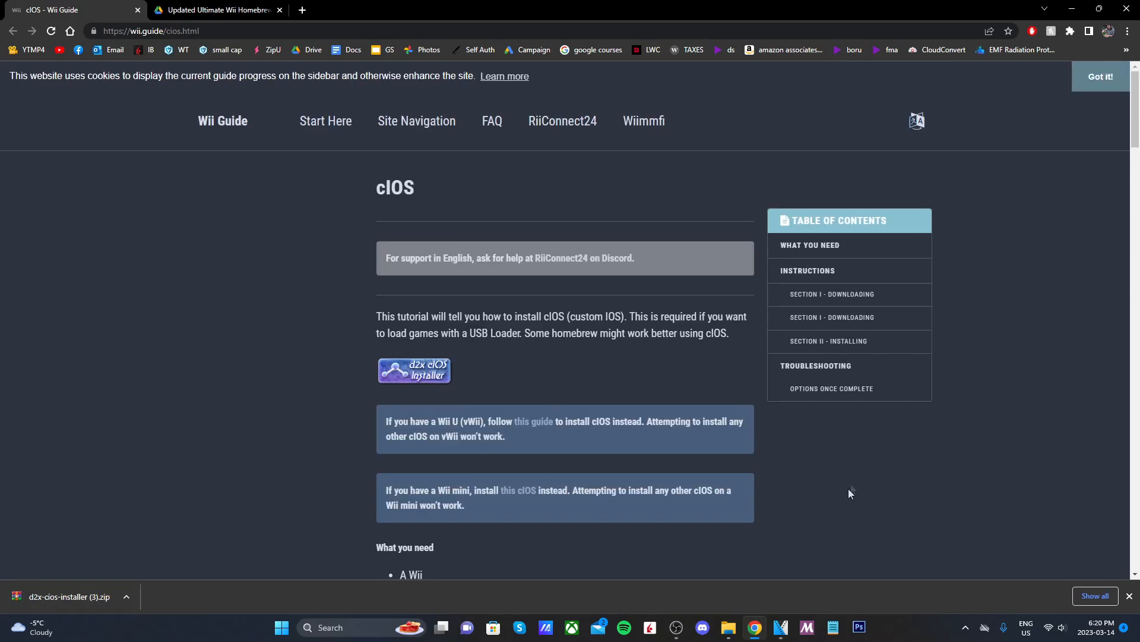
{"action": "mouse_move", "coordinate": [728, 627]}
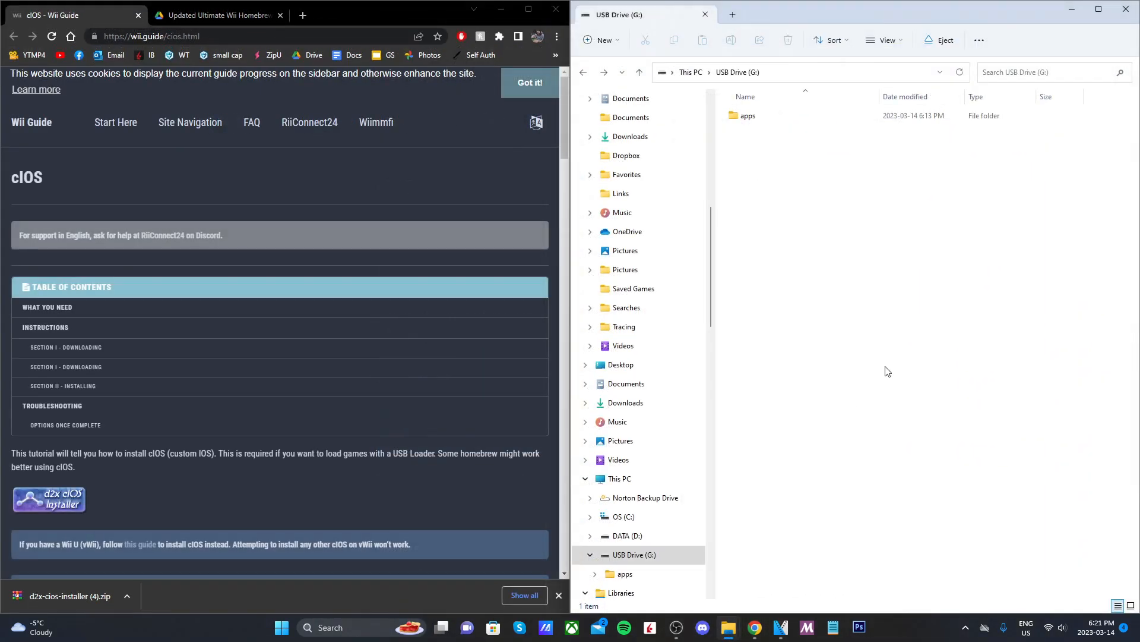
{"action": "mouse_move", "coordinate": [76, 598]}
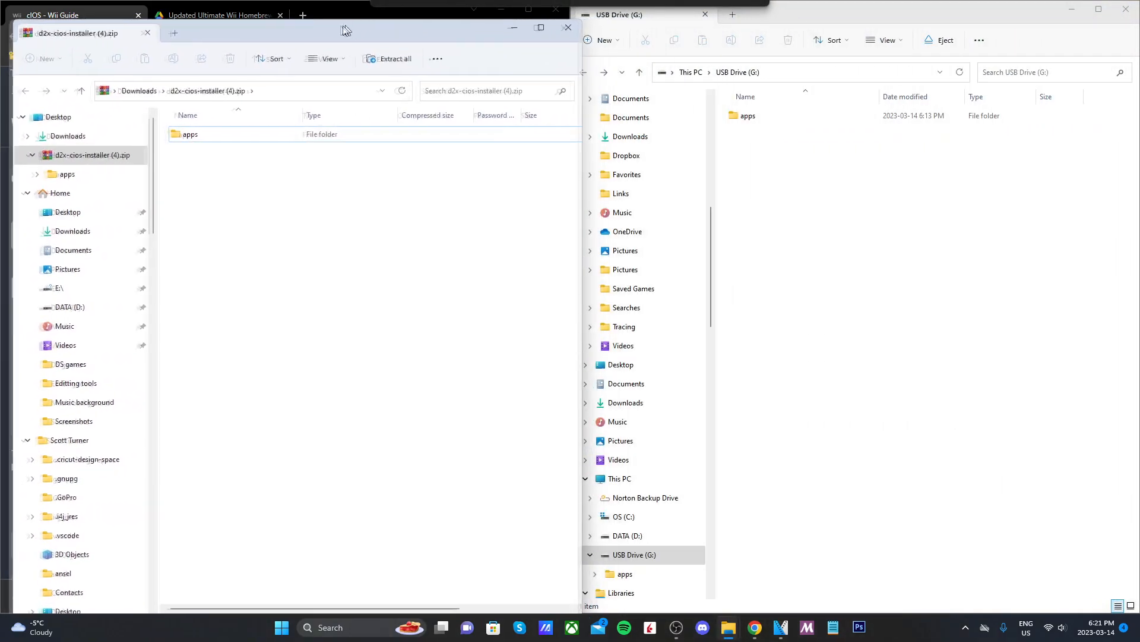
Confirm d2x-cios-installer sits in the USB drive's apps folder beside usbloader_gx.
{"action": "left_click", "coordinate": [186, 134]}
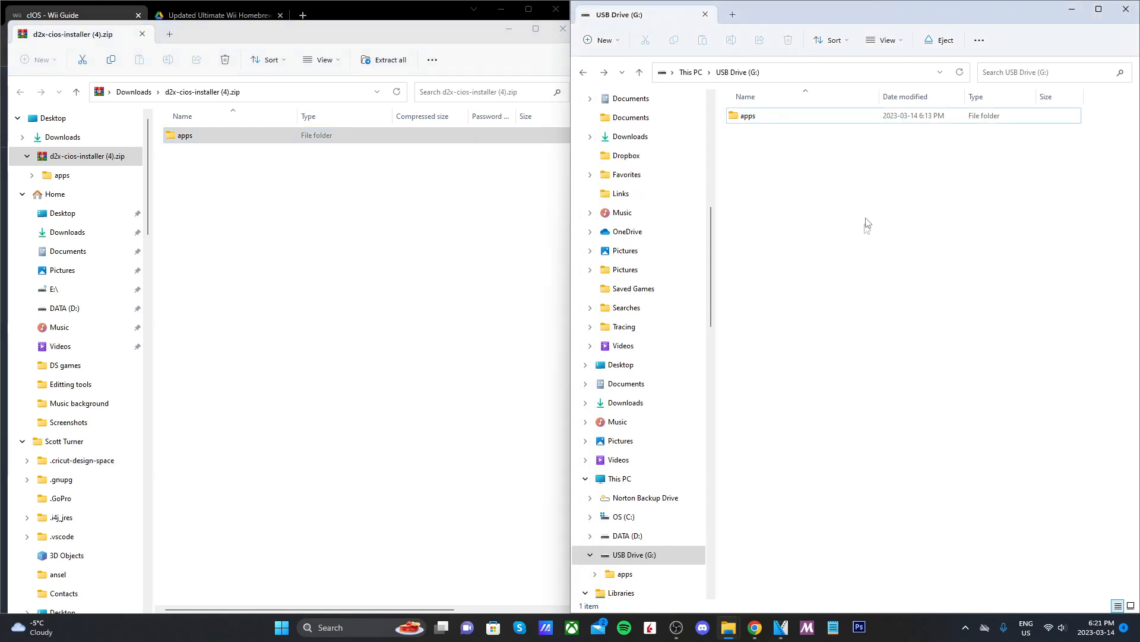
{"action": "left_click", "coordinate": [749, 115]}
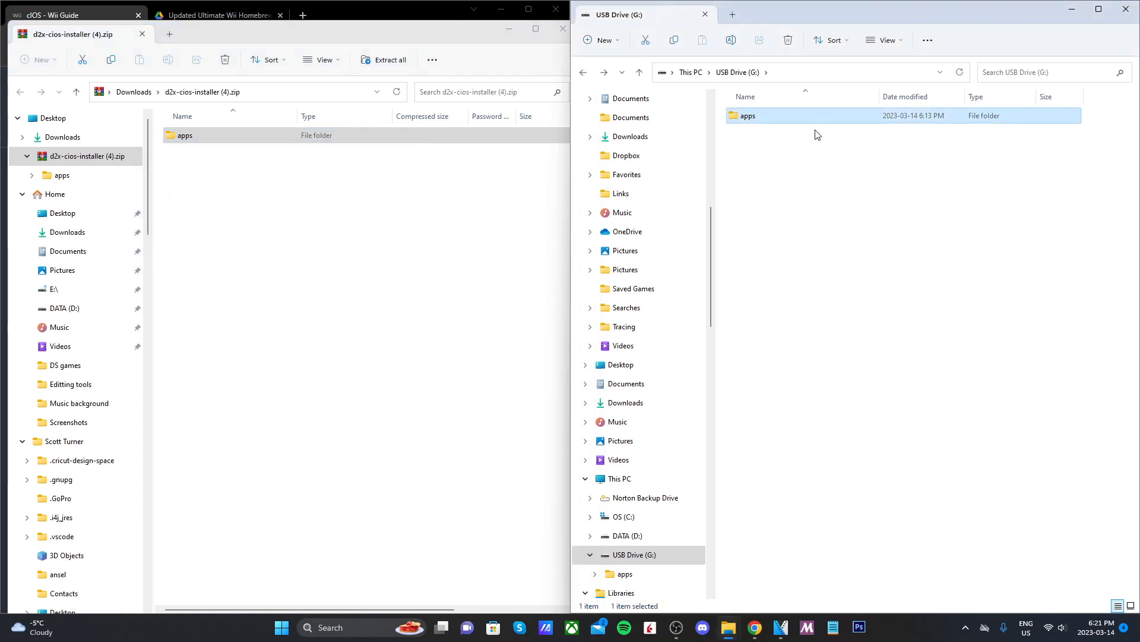
{"action": "mouse_move", "coordinate": [853, 263]}
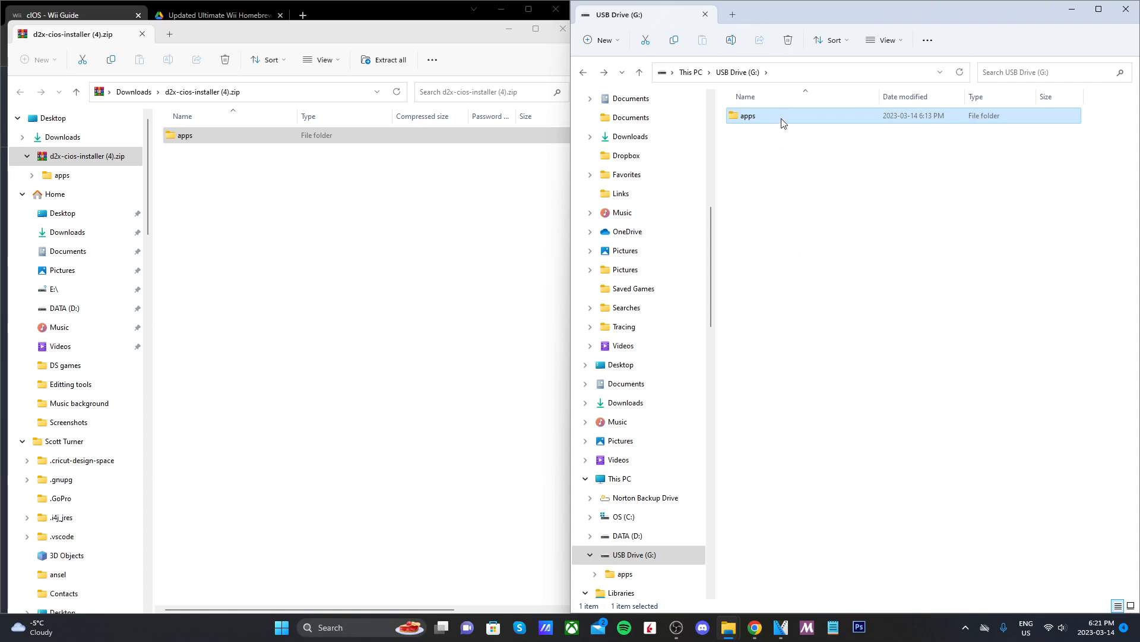
{"action": "double_click", "coordinate": [747, 115]}
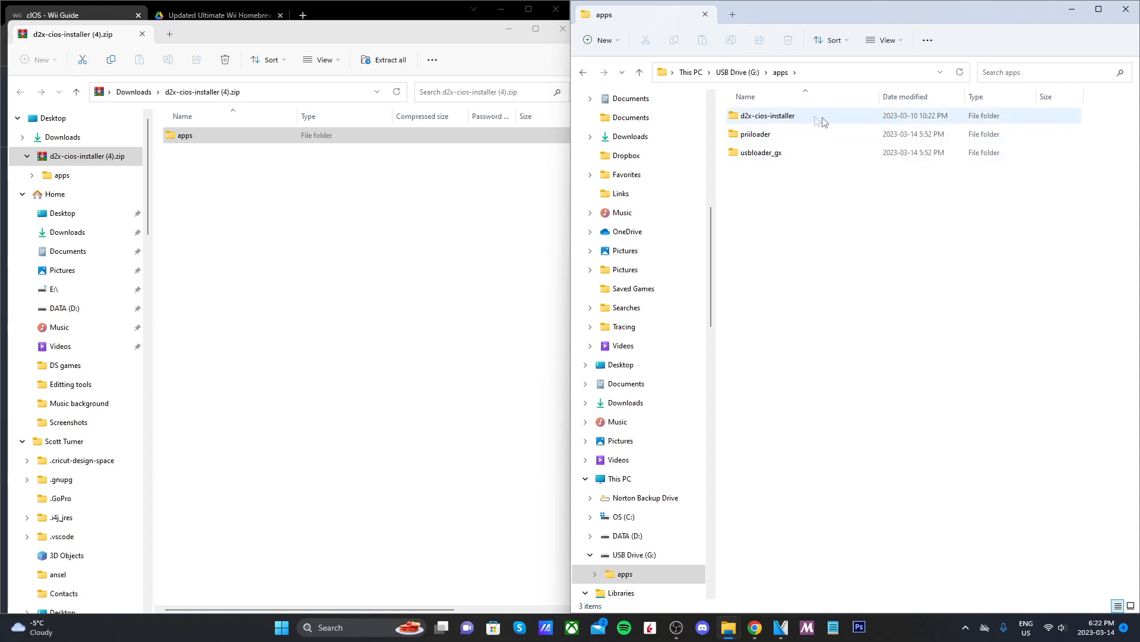
{"action": "double_click", "coordinate": [765, 116]}
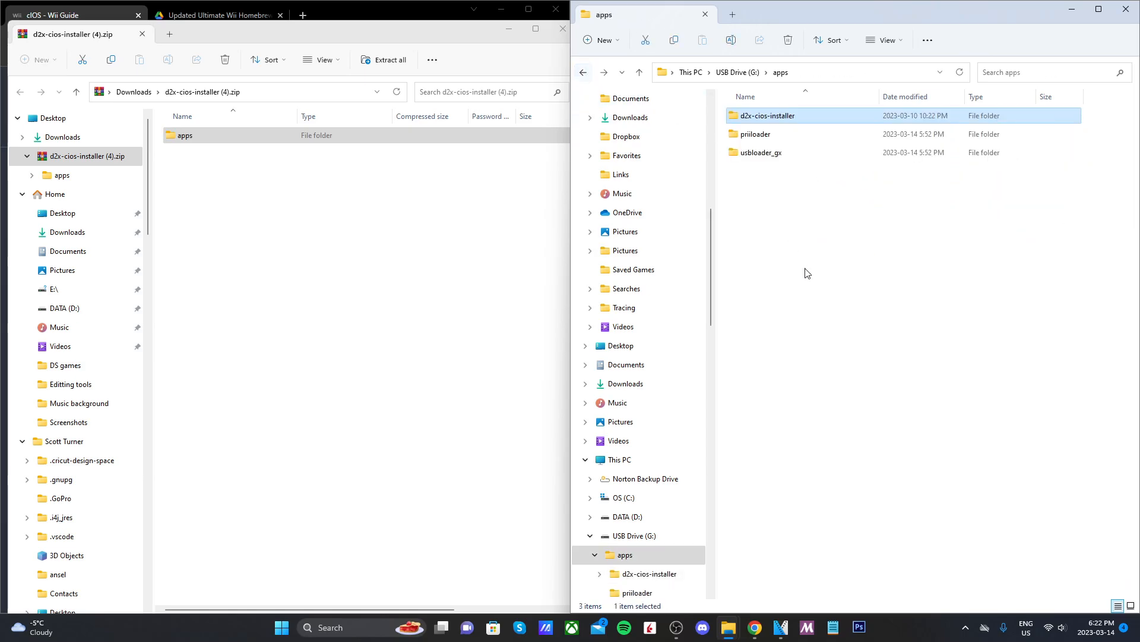
{"action": "left_click", "coordinate": [760, 152]}
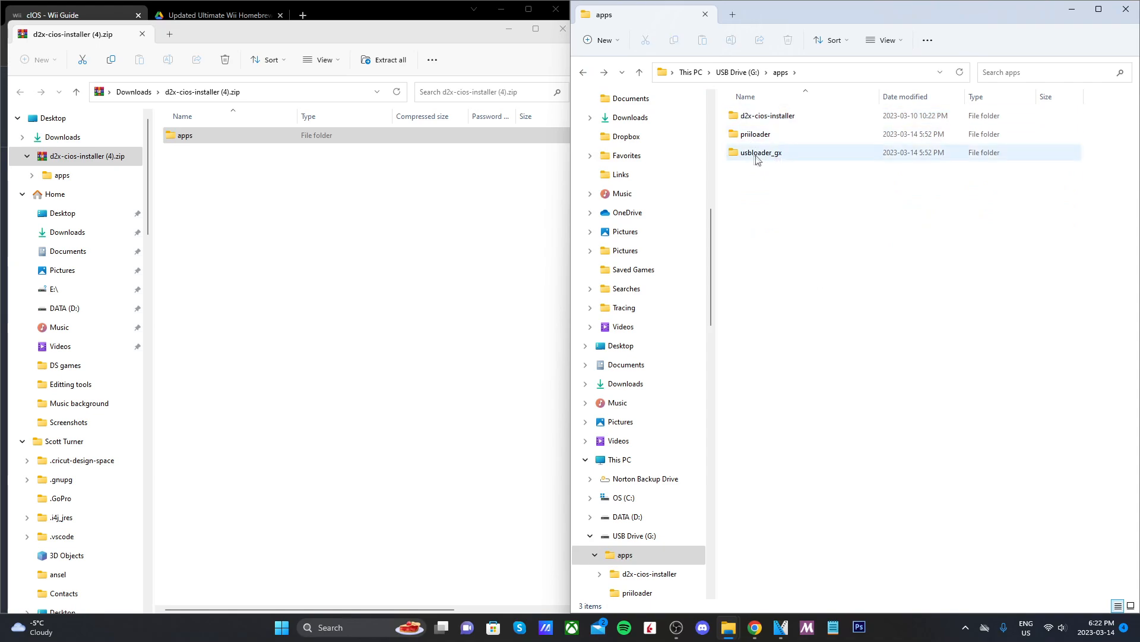
{"action": "left_click", "coordinate": [736, 72]}
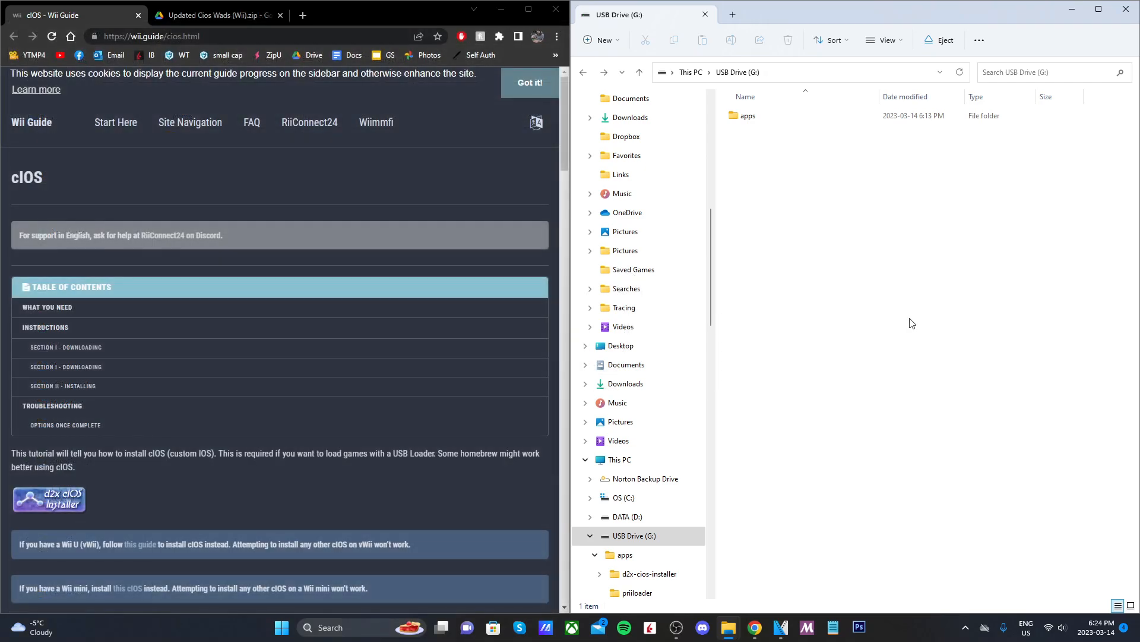
{"action": "mouse_move", "coordinate": [901, 335]}
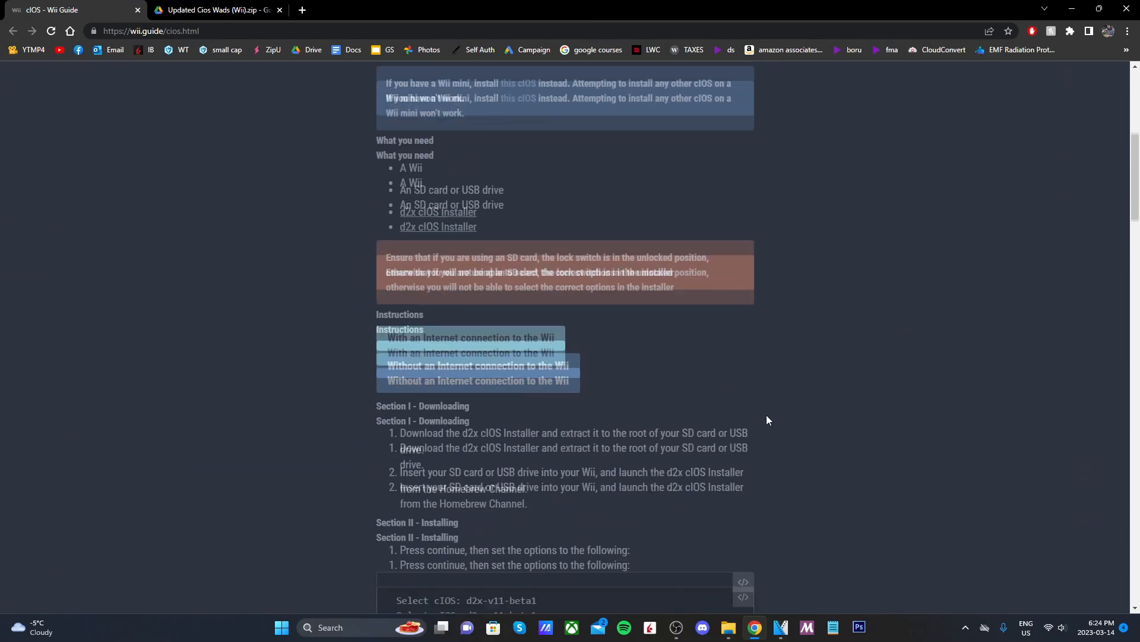
Show the 'Without an Internet connection to the Wii' instructions, then move to the Google Drive WADs page.
{"action": "scroll", "scroll_direction": "down", "scroll_amount": 3}
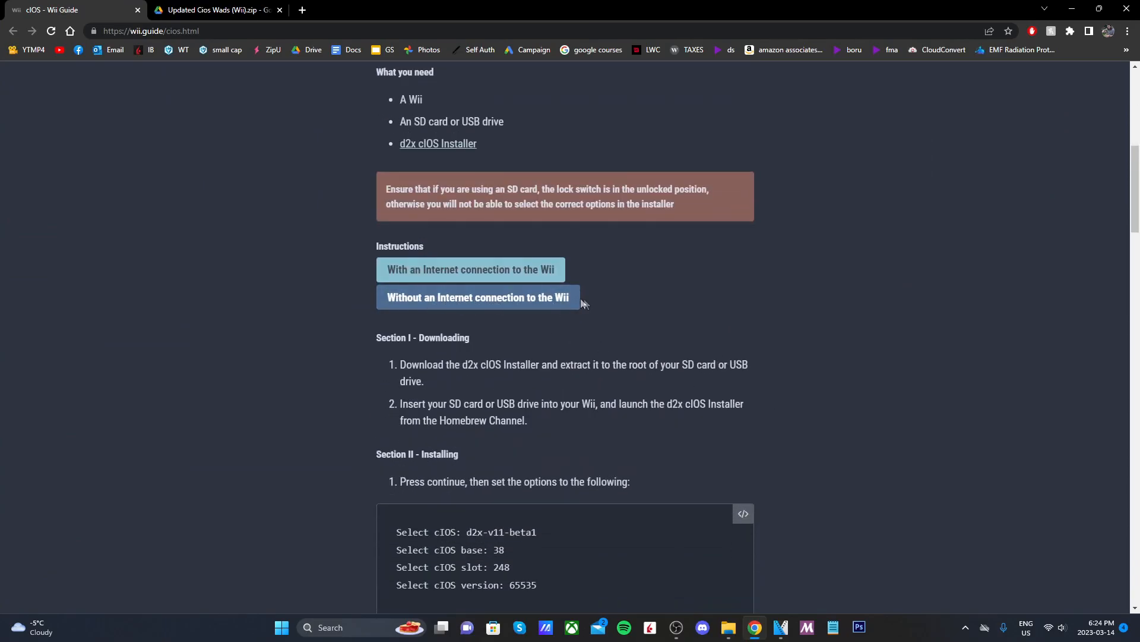
{"action": "left_click", "coordinate": [471, 270]}
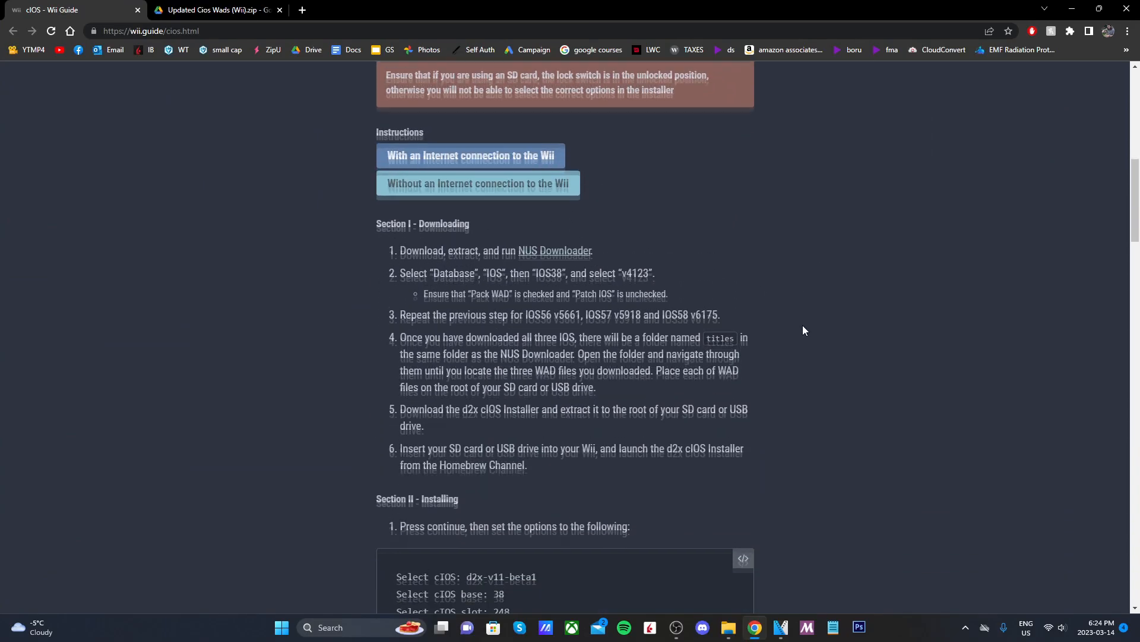
{"action": "scroll", "scroll_direction": "down", "scroll_amount": 3}
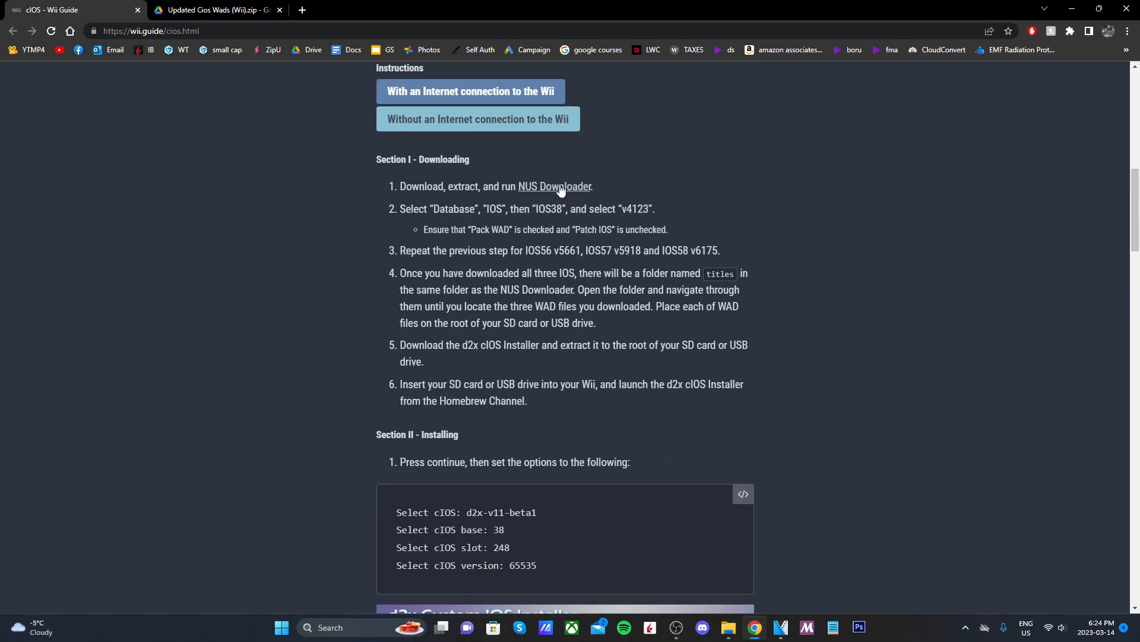
{"action": "mouse_move", "coordinate": [800, 252]}
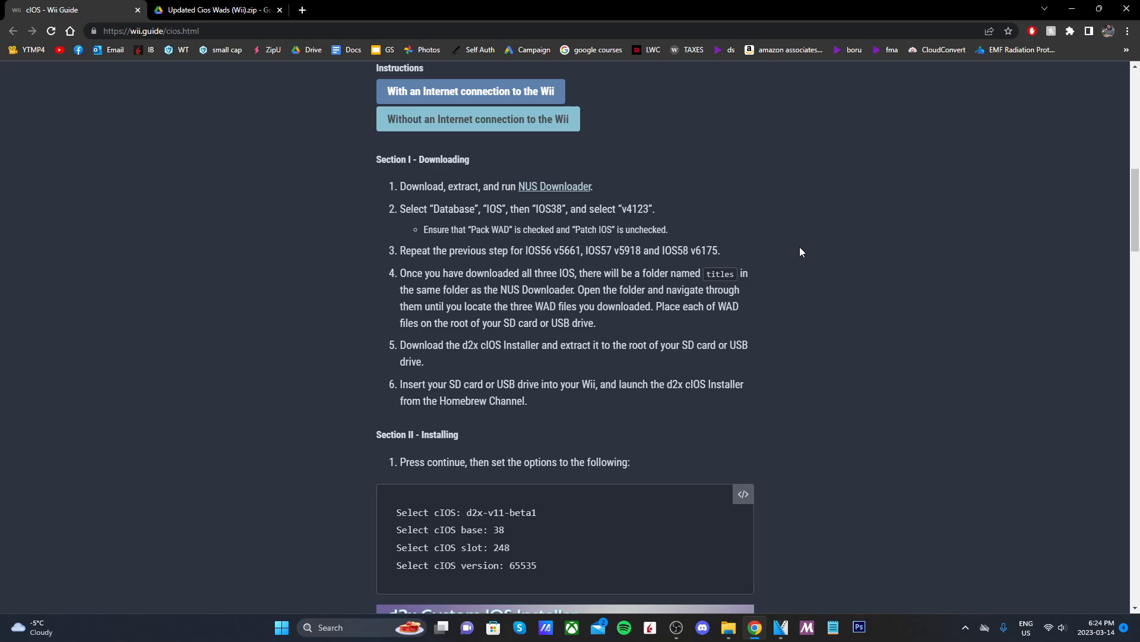
{"action": "left_click", "coordinate": [216, 10]}
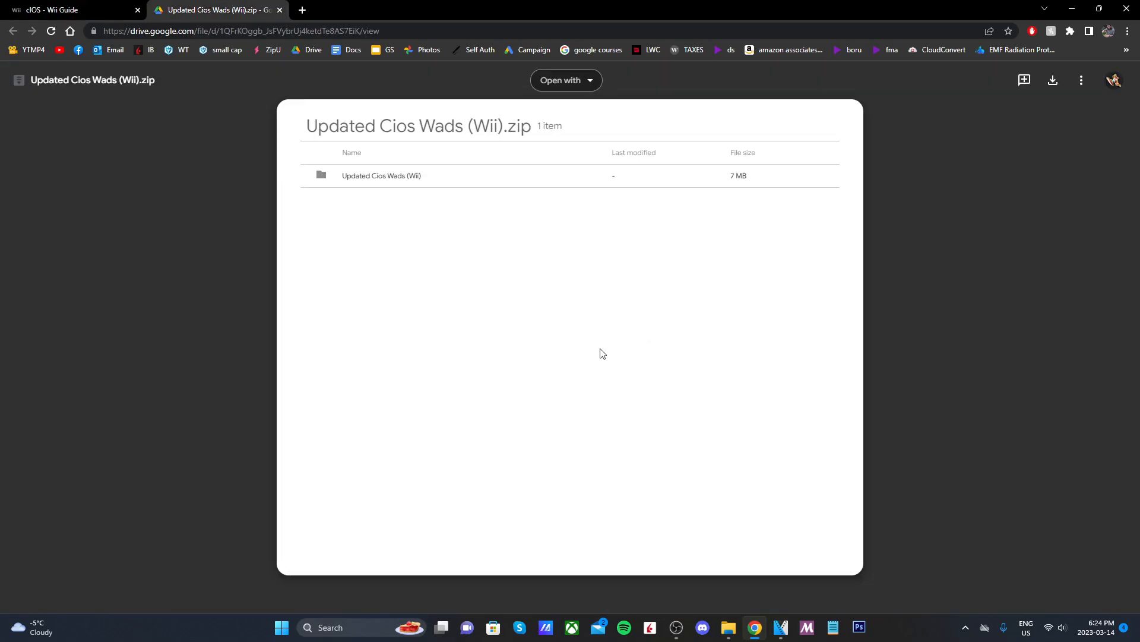
{"action": "mouse_move", "coordinate": [316, 144]}
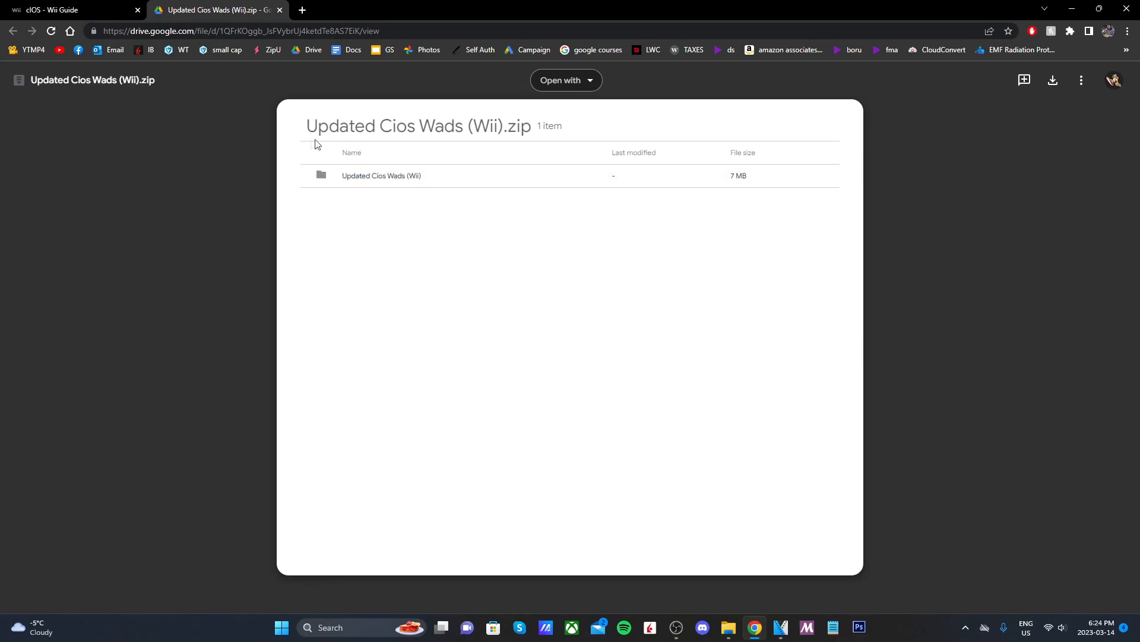
Verify Updated Cios Wads (Wii) holds the four IOS WADs and download the zip.
{"action": "double_click", "coordinate": [404, 126]}
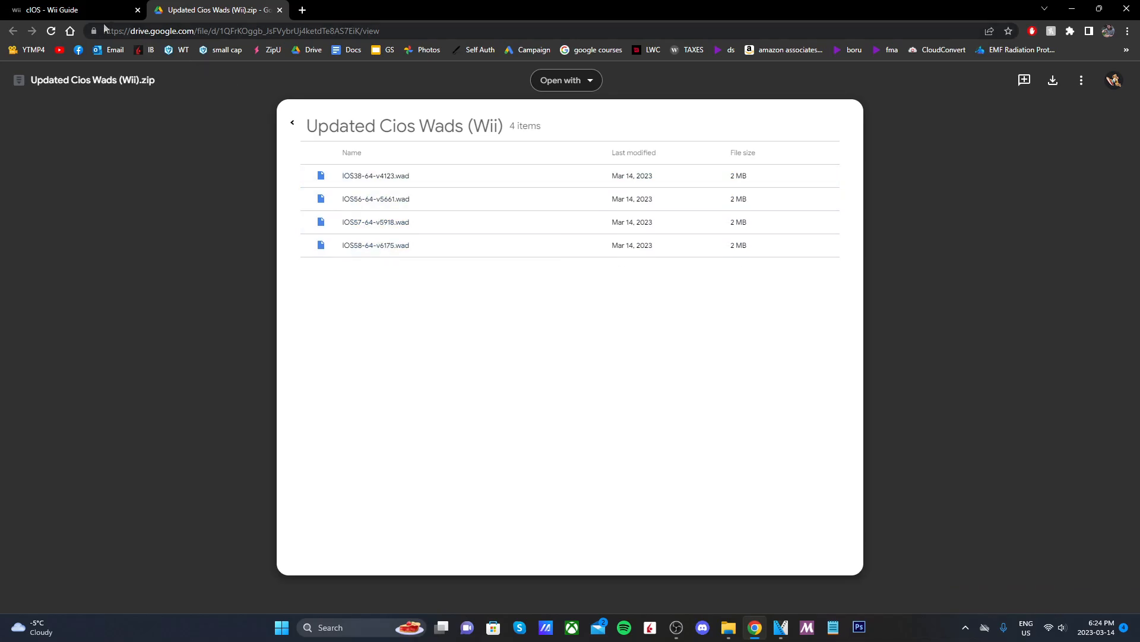
{"action": "left_click", "coordinate": [69, 9]}
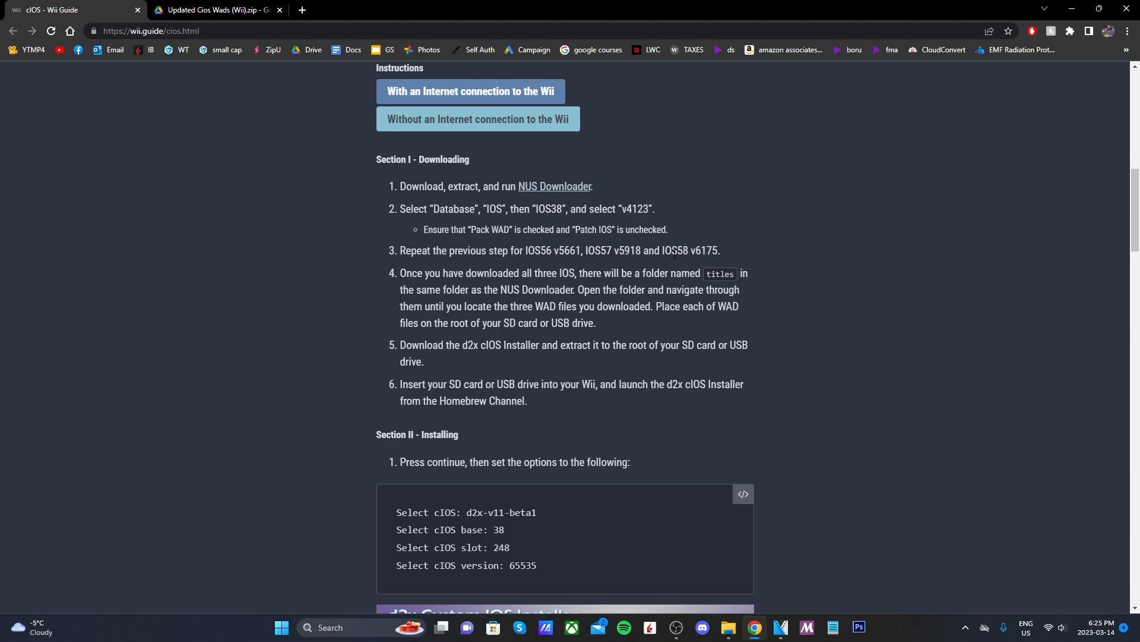
{"action": "left_click", "coordinate": [216, 10]}
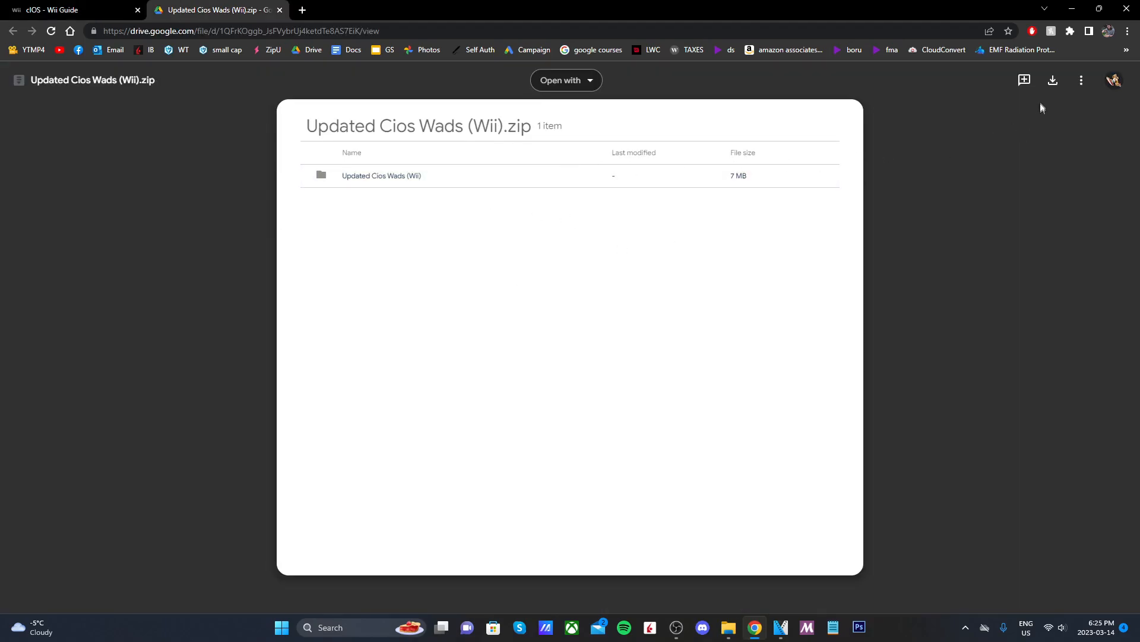
{"action": "left_click", "coordinate": [1052, 79]}
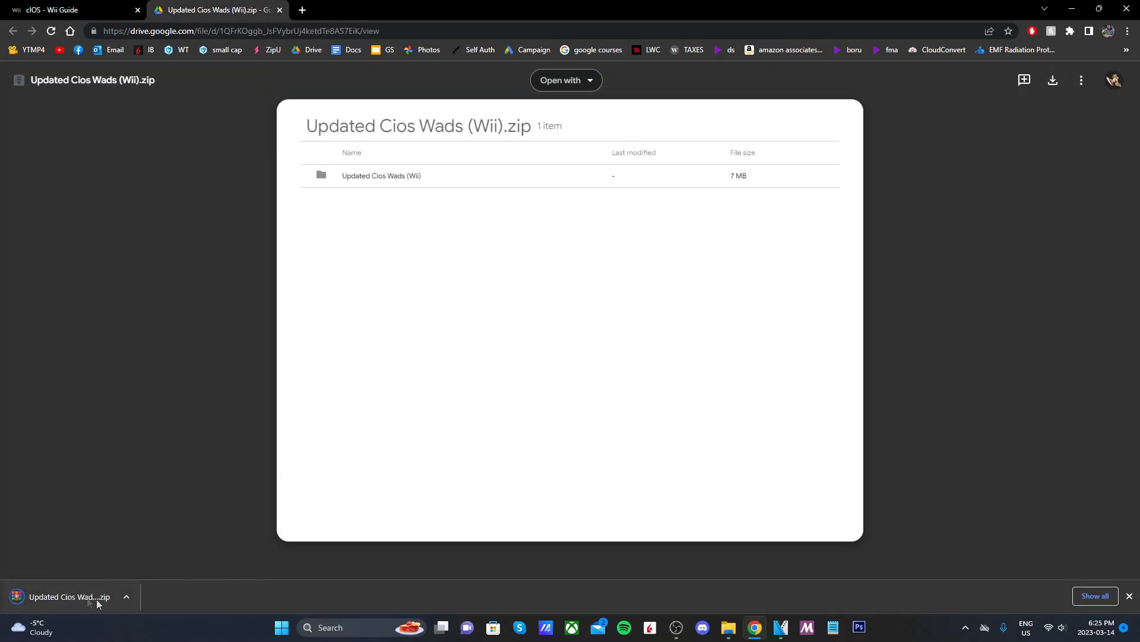
{"action": "left_click", "coordinate": [729, 627]}
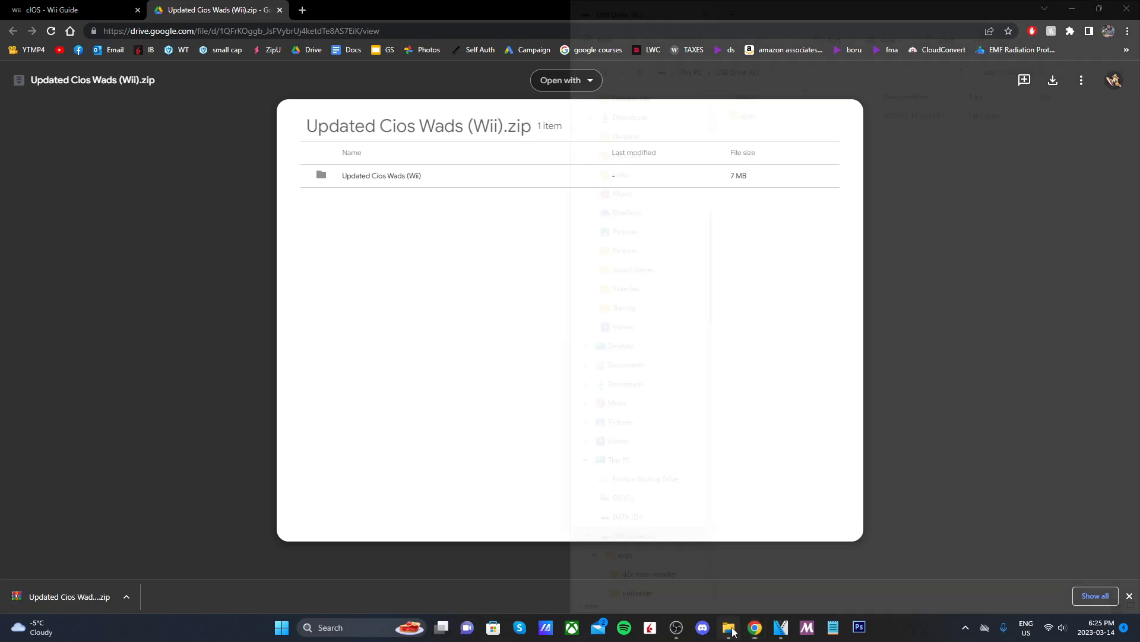
{"action": "left_click", "coordinate": [728, 627]}
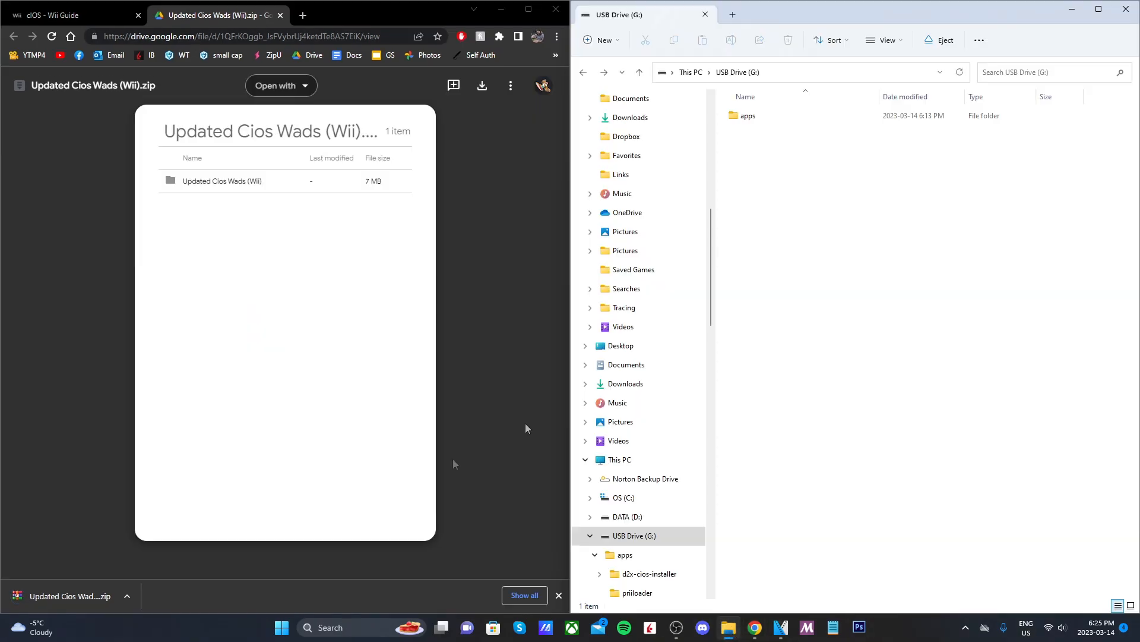
Copy the four IOS .wad files from Updated Cios Wads (Wii).zip to the USB drive root.
{"action": "left_click", "coordinate": [69, 595]}
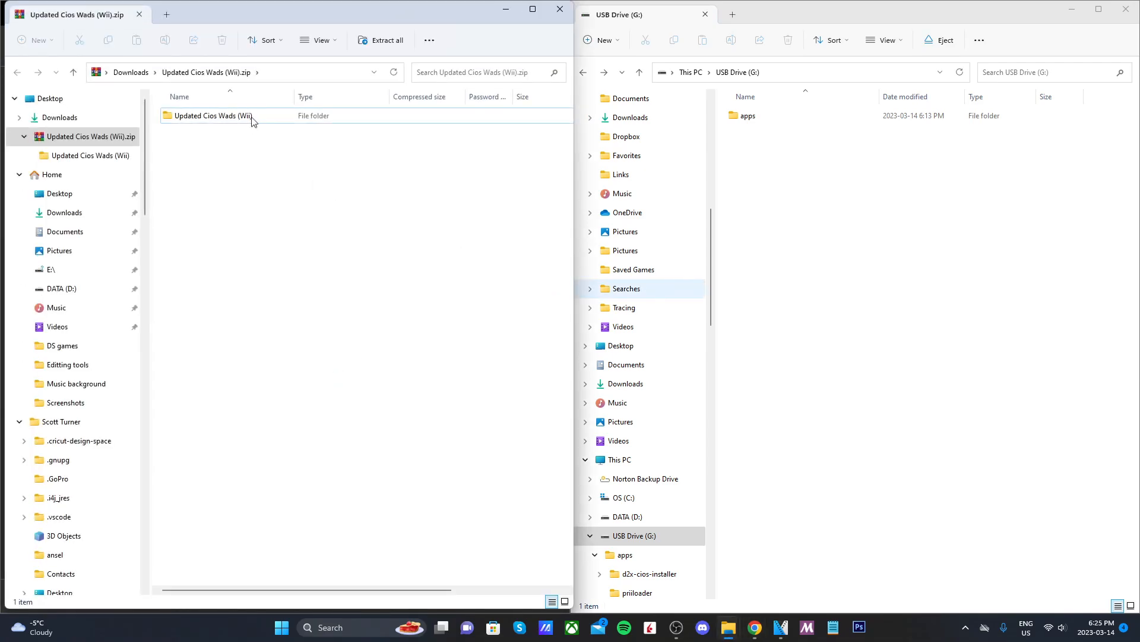
{"action": "double_click", "coordinate": [212, 115]}
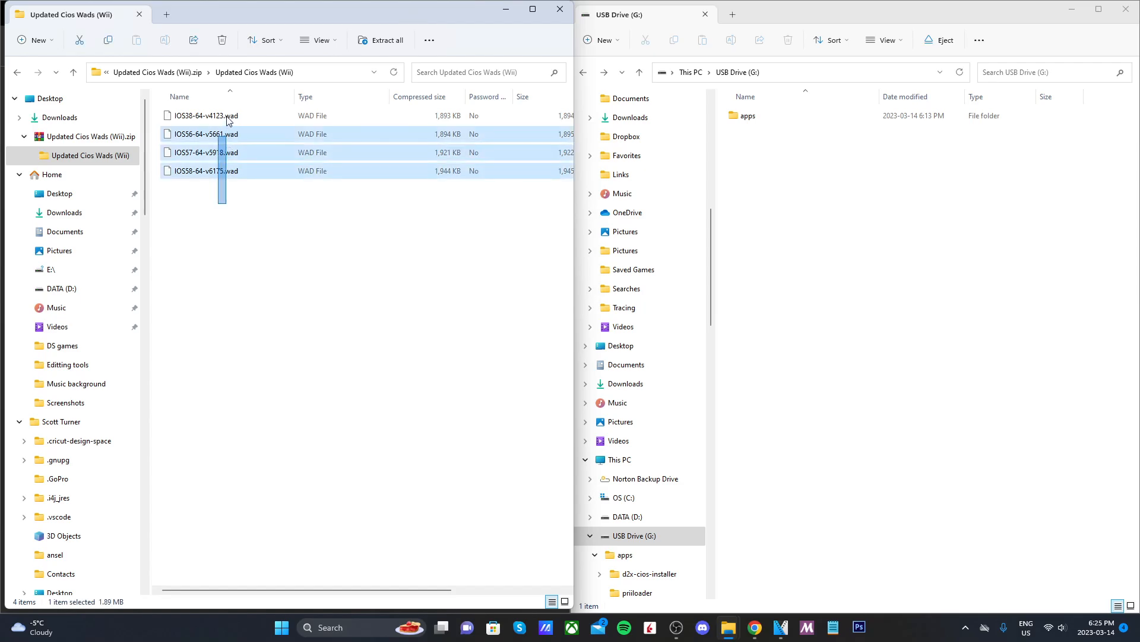
{"action": "left_click", "coordinate": [203, 116]}
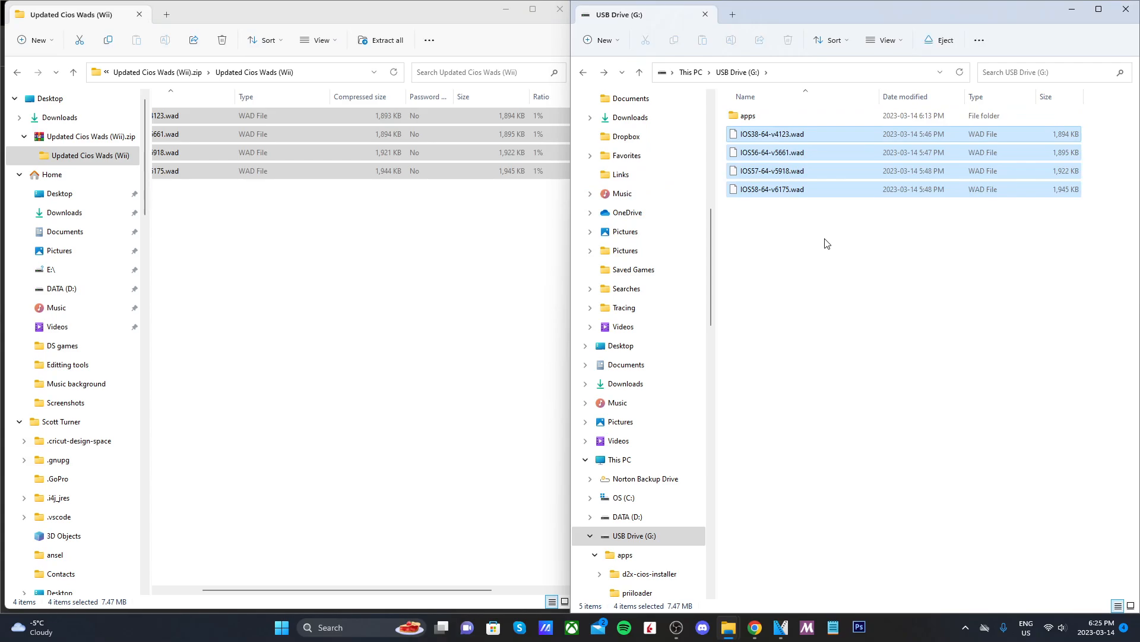
{"action": "left_click", "coordinate": [825, 244]}
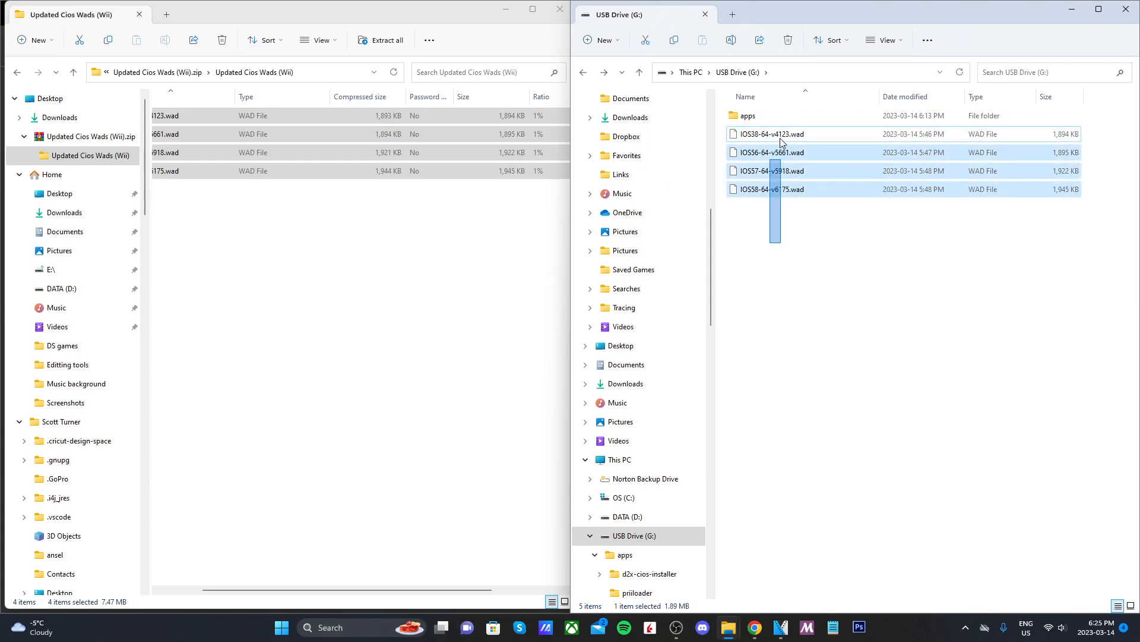
{"action": "left_click", "coordinate": [817, 235]}
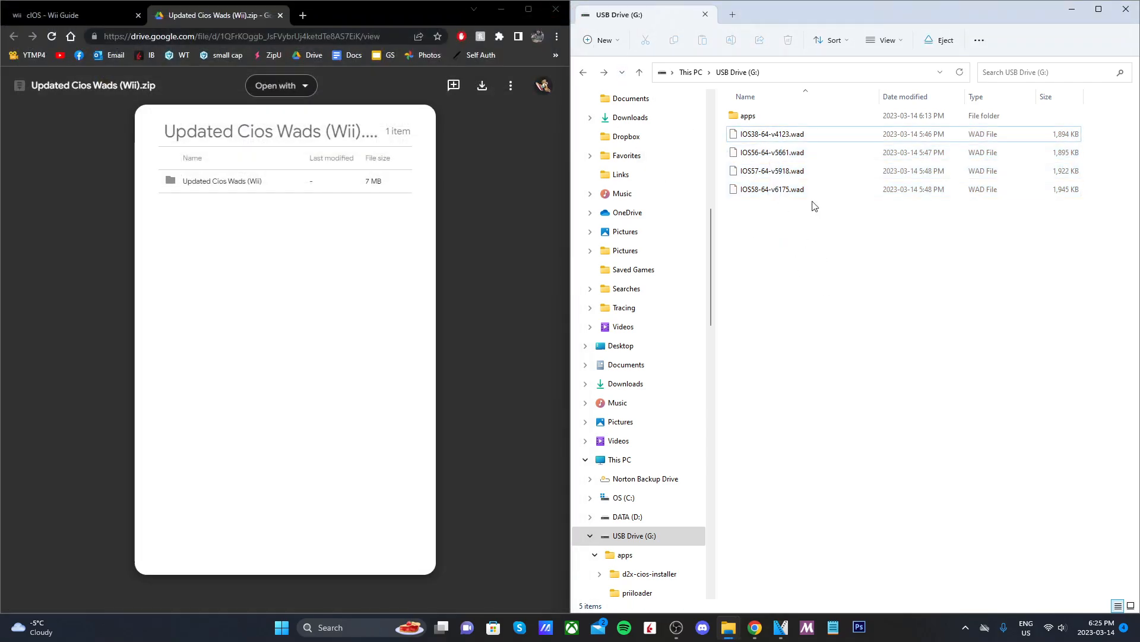
{"action": "mouse_move", "coordinate": [818, 267]}
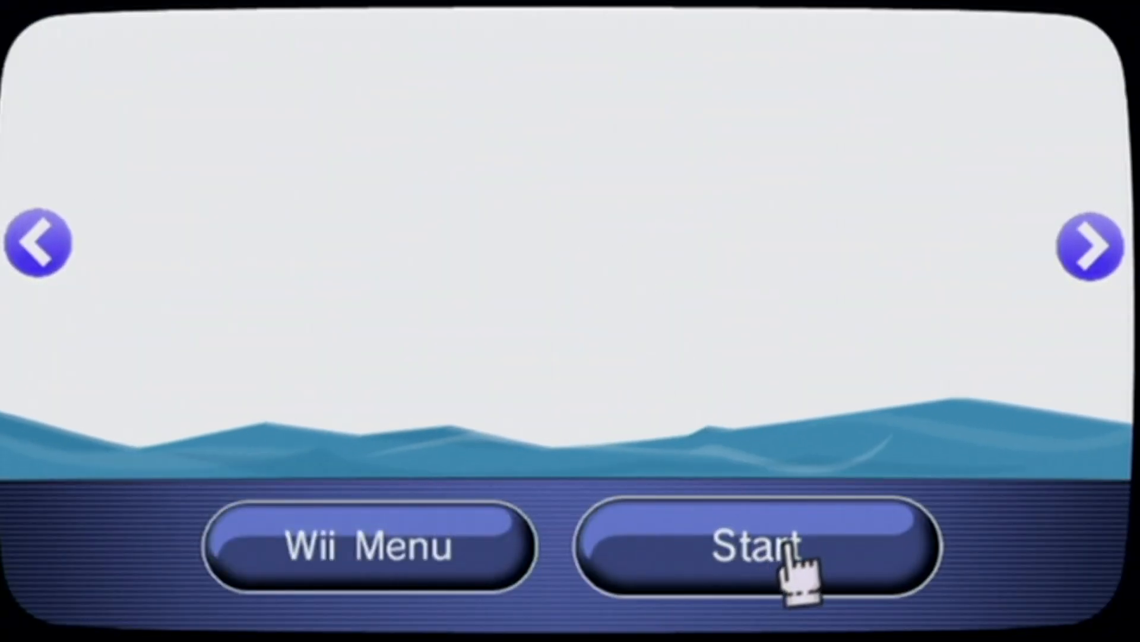
Load the d2x cIOS installer from the Homebrew Channel app list.
{"action": "left_click", "coordinate": [755, 545]}
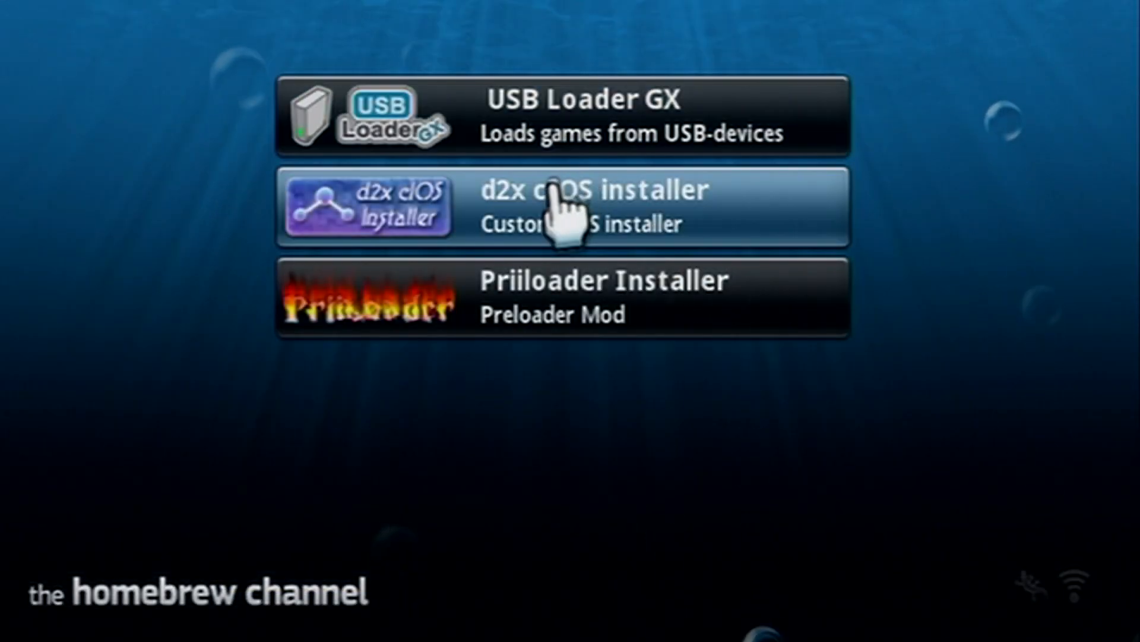
{"action": "mouse_move", "coordinate": [655, 222]}
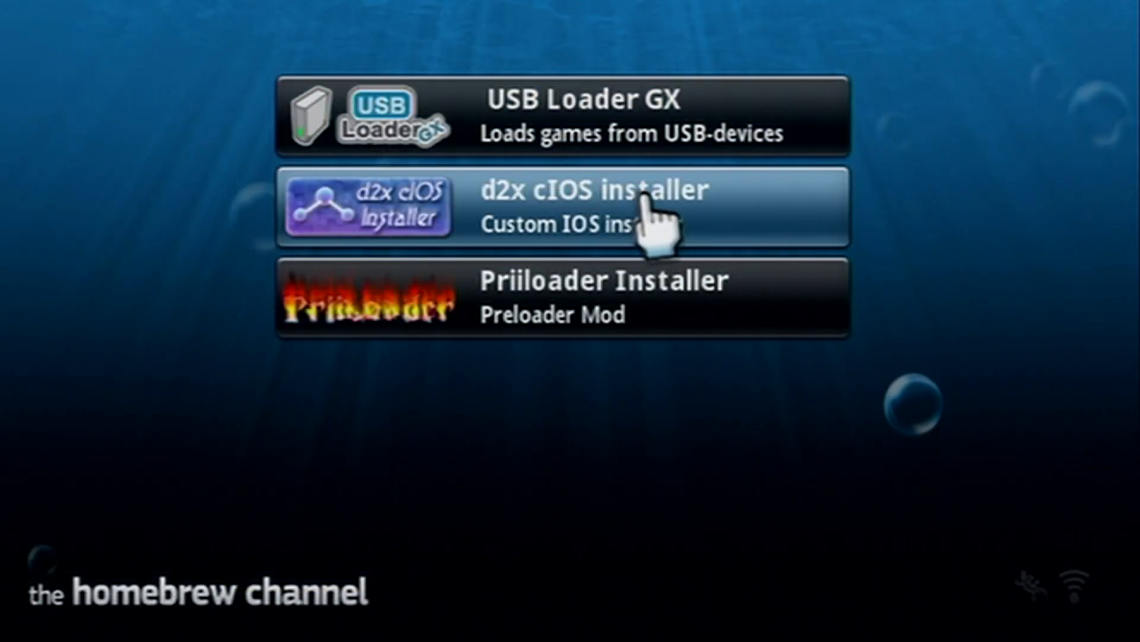
{"action": "mouse_move", "coordinate": [493, 433]}
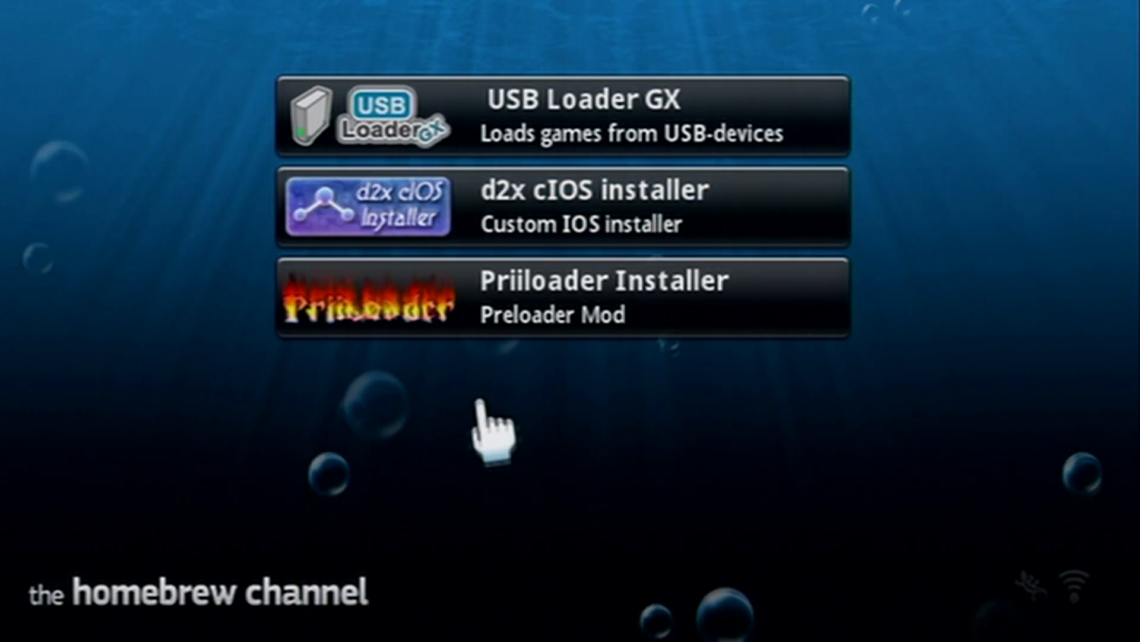
{"action": "mouse_move", "coordinate": [1022, 33]}
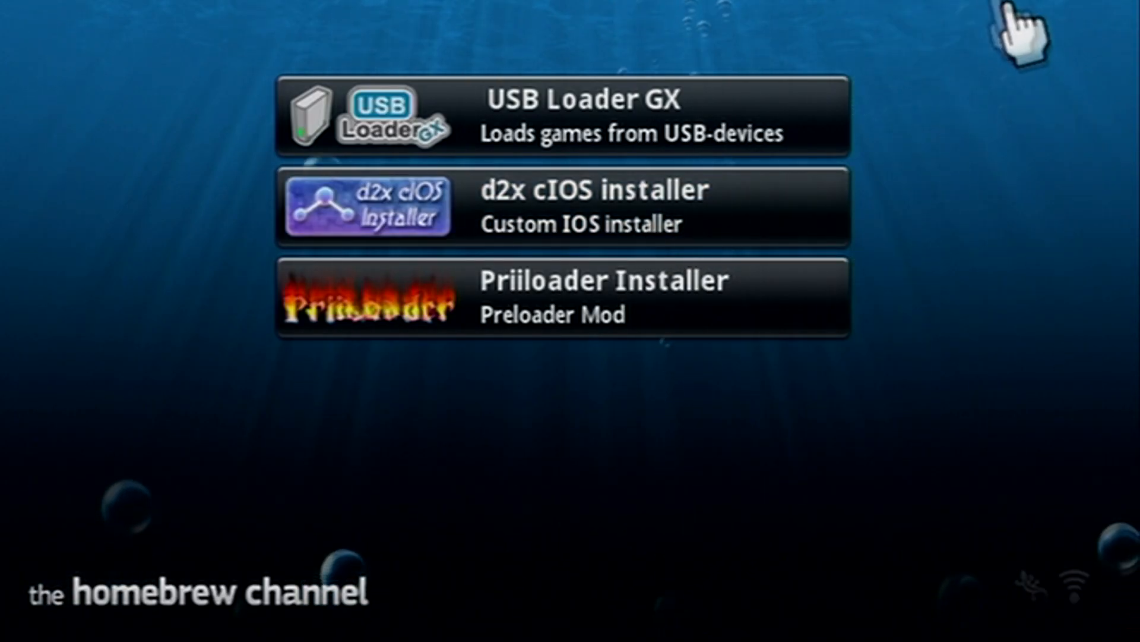
{"action": "mouse_move", "coordinate": [990, 323]}
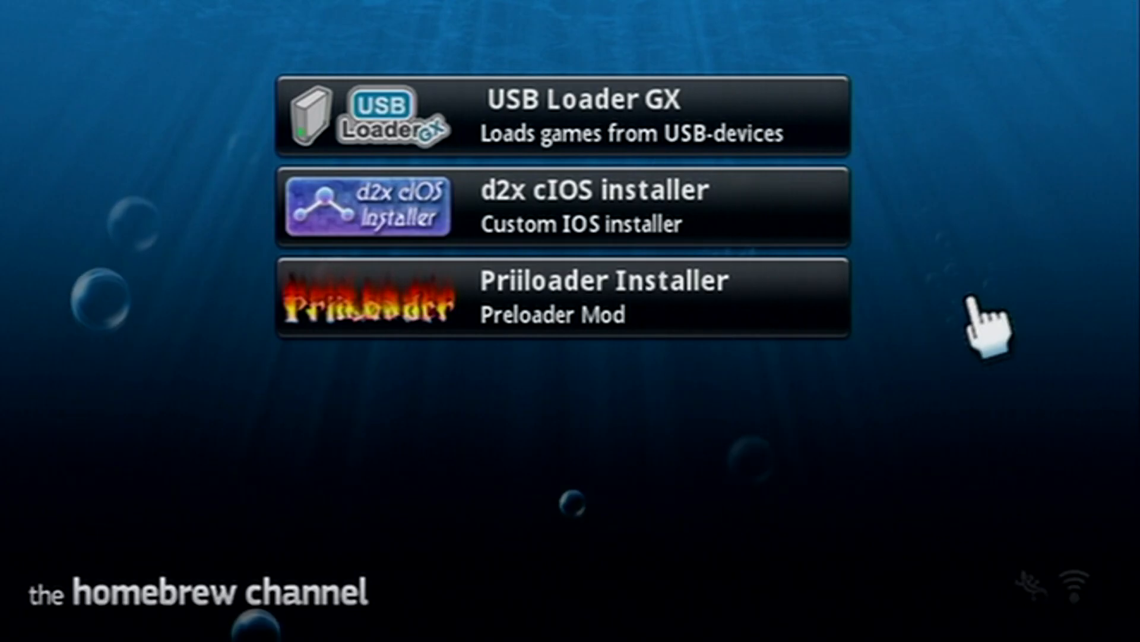
{"action": "mouse_move", "coordinate": [800, 196]}
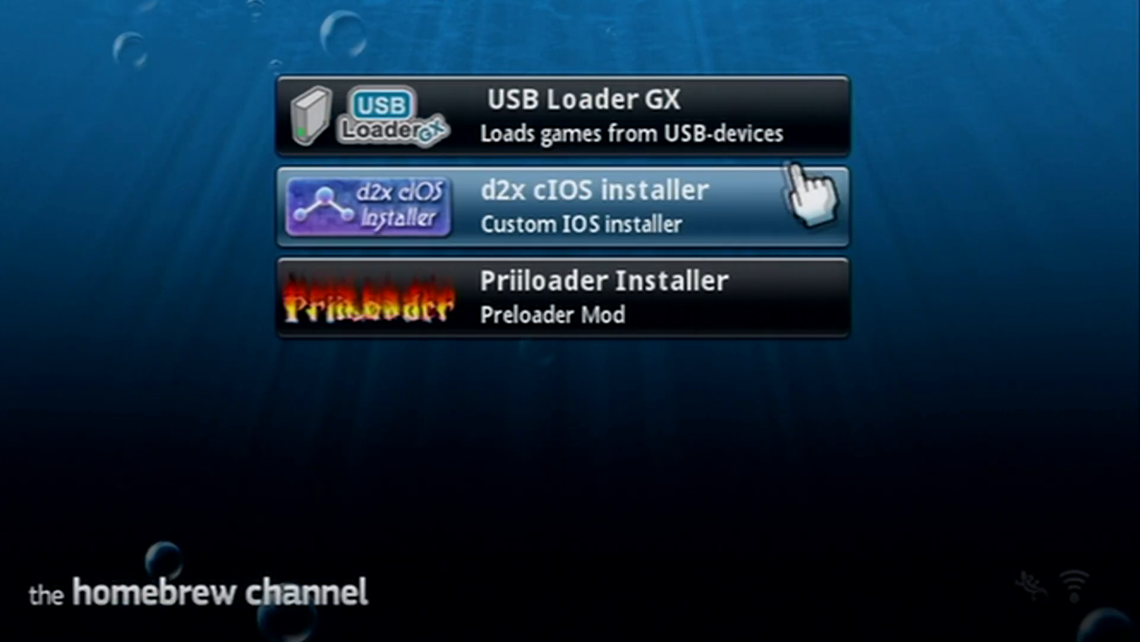
{"action": "left_click", "coordinate": [559, 205]}
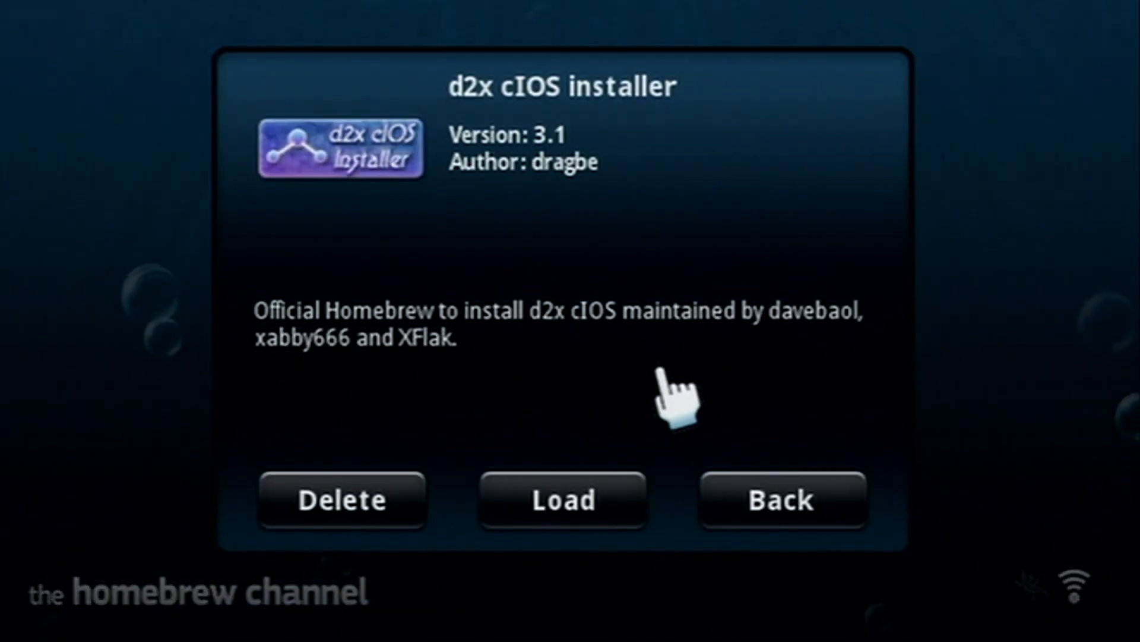
{"action": "left_click", "coordinate": [782, 500]}
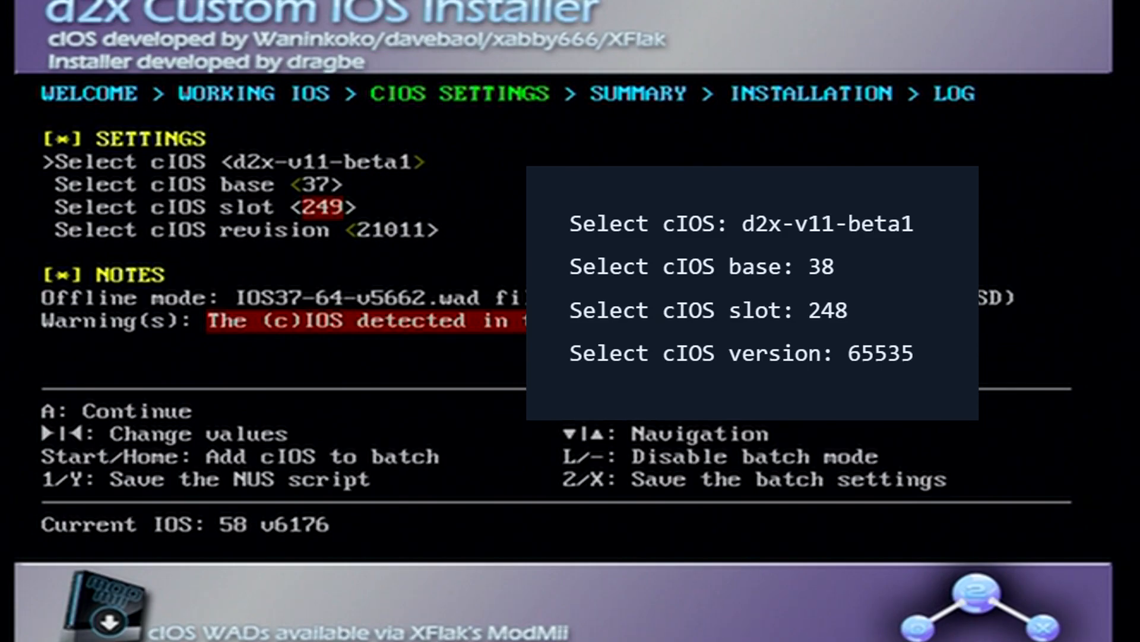
Set the cIOS to base 38, slot 248, revision 65535.
{"action": "key", "text": "Down"}
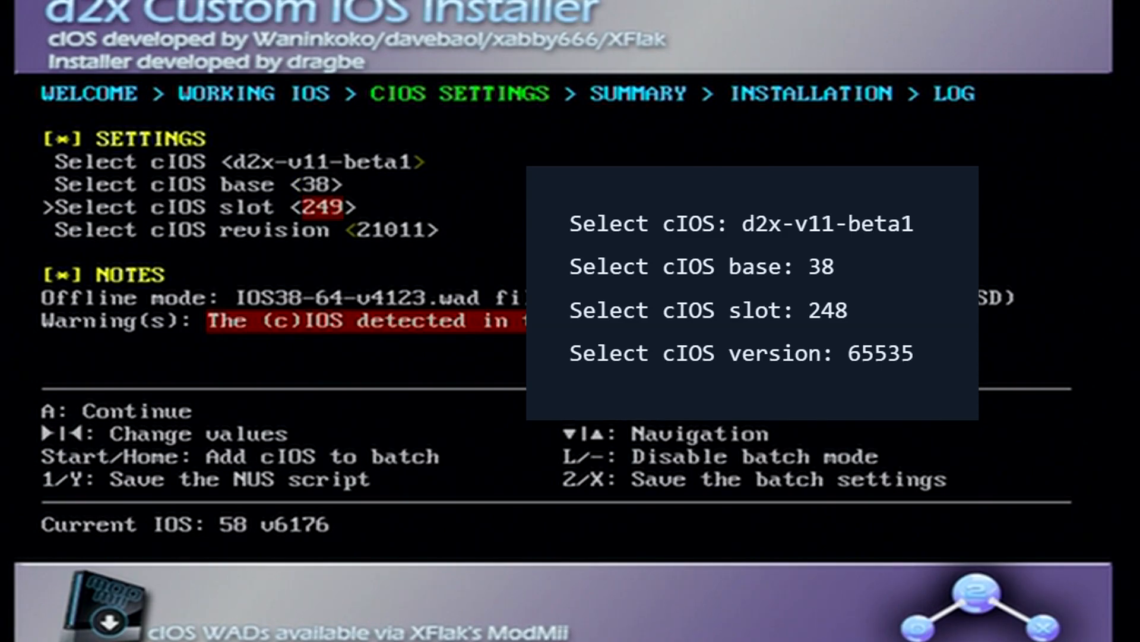
{"action": "key", "text": "left"}
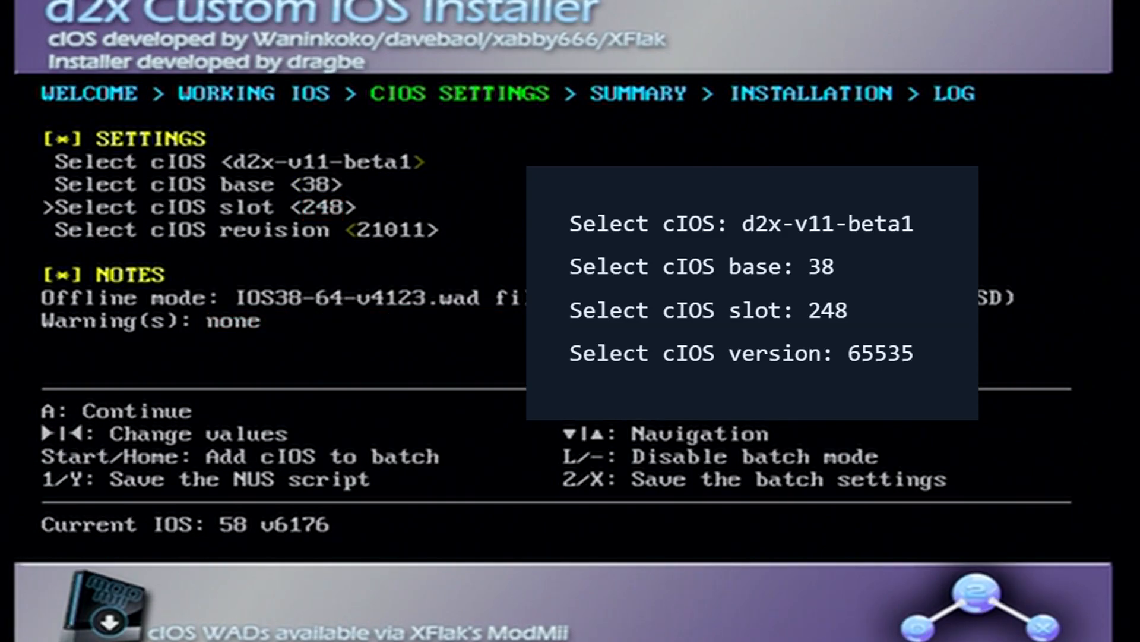
{"action": "key", "text": "Down"}
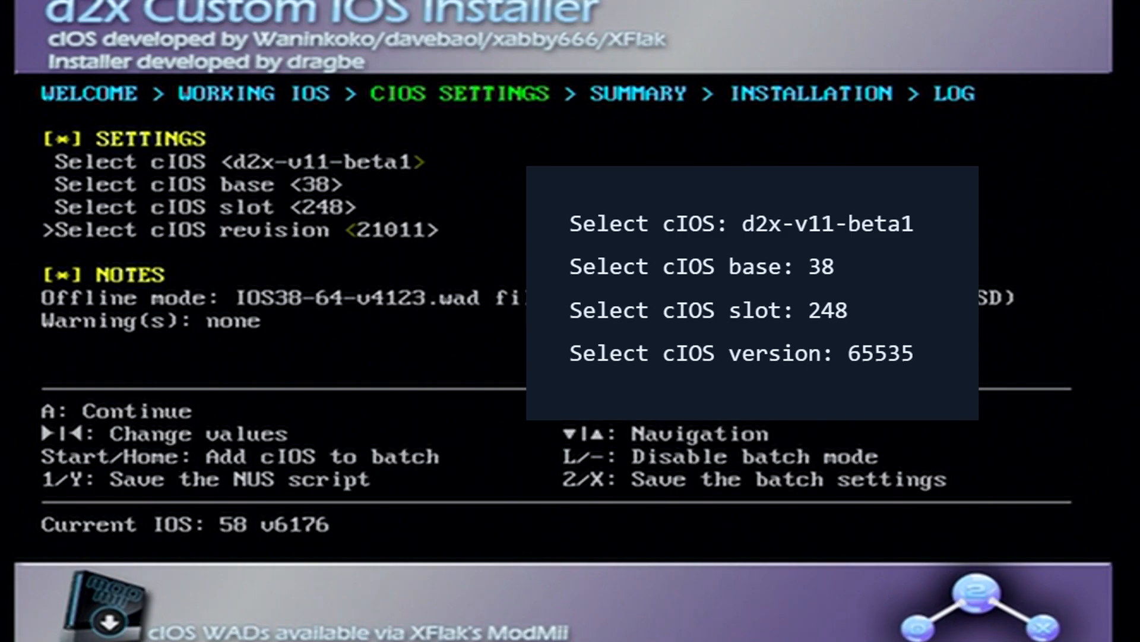
{"action": "key", "text": "right"}
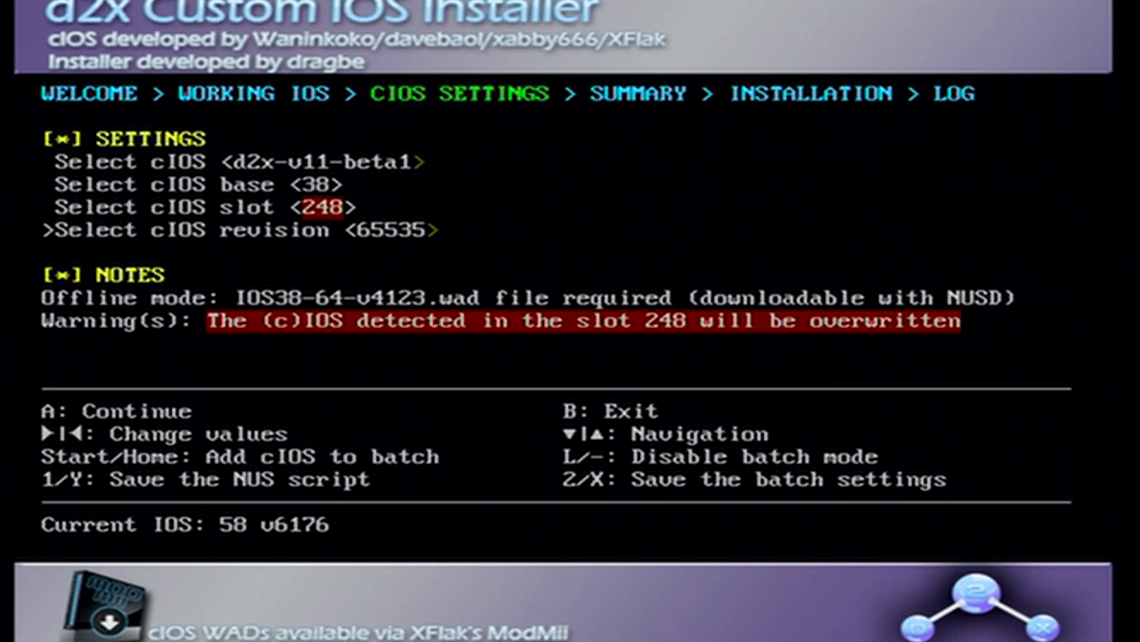
Add the slot 248 cIOS to the batch and configure base 56, slot 249.
{"action": "key", "text": "Up"}
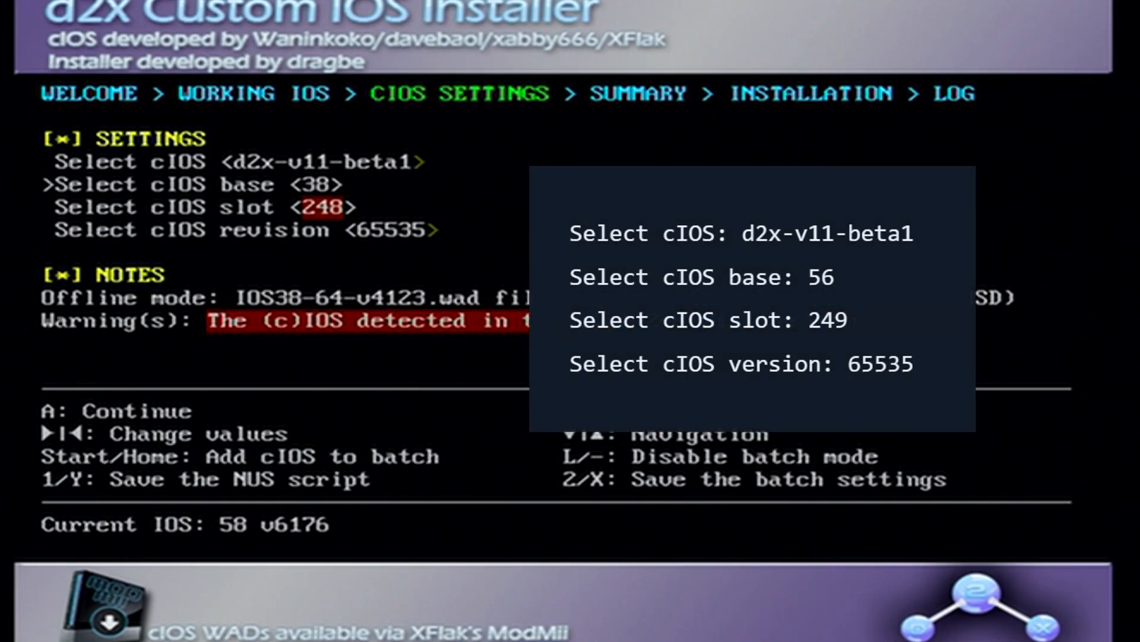
{"action": "key", "text": "right"}
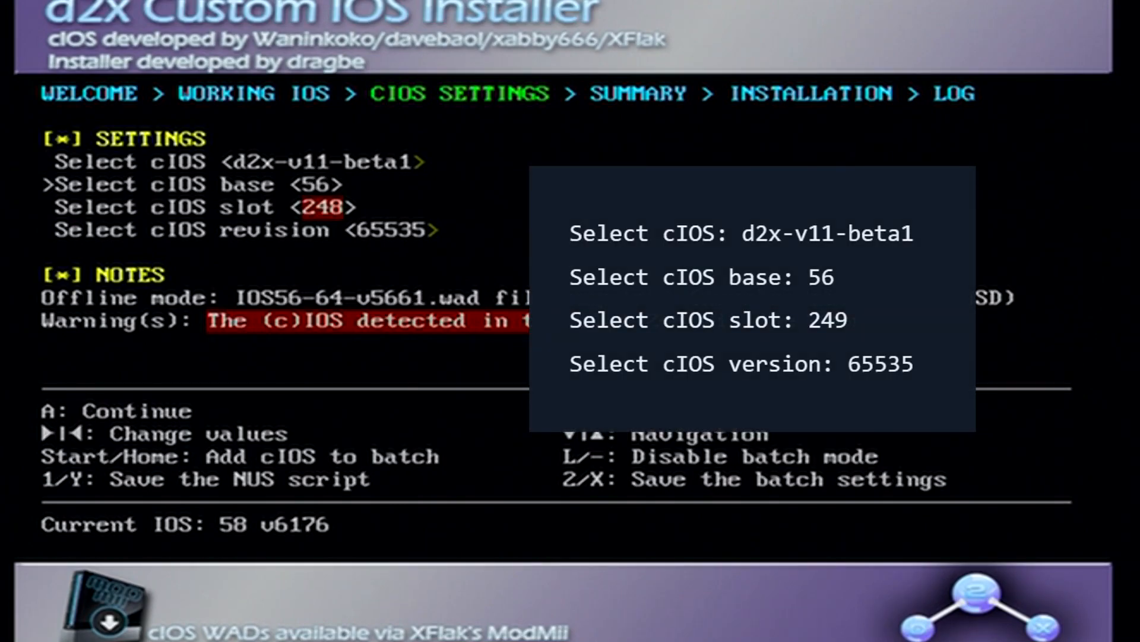
{"action": "key", "text": "Down"}
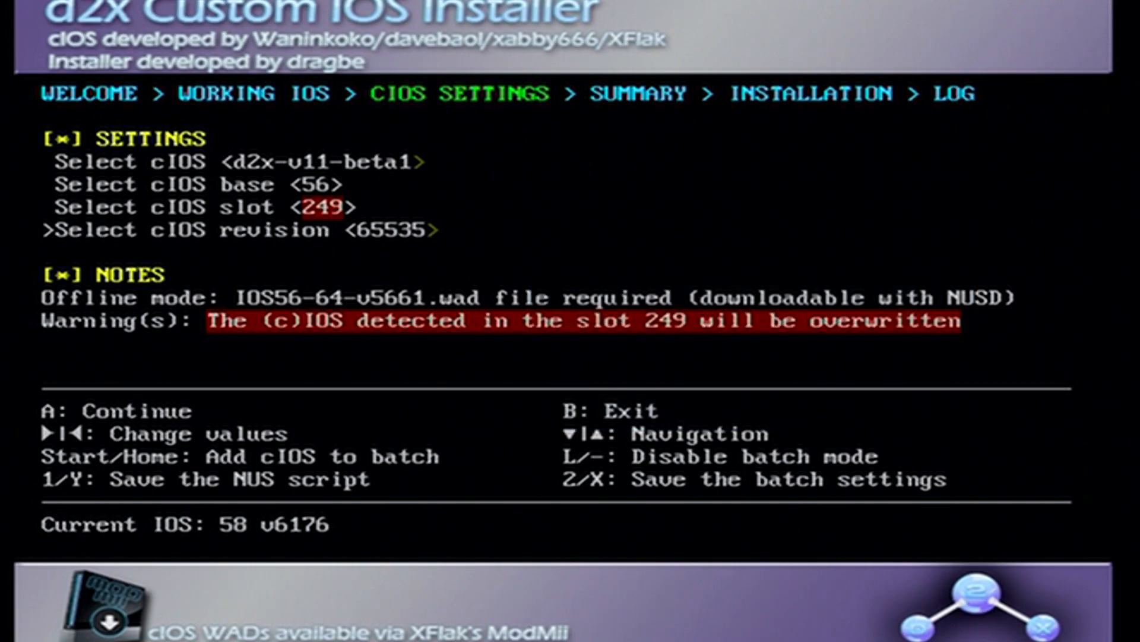
{"action": "key", "text": "a"}
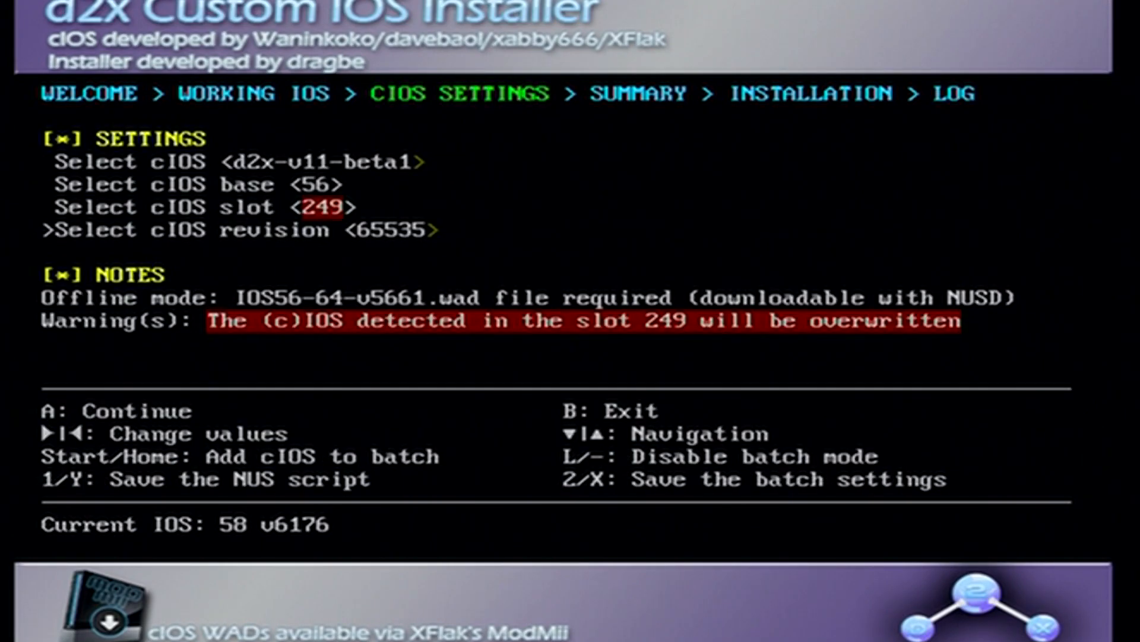
Add the slot 249 cIOS to the batch and configure base 57, slot 250.
{"action": "key", "text": "Up"}
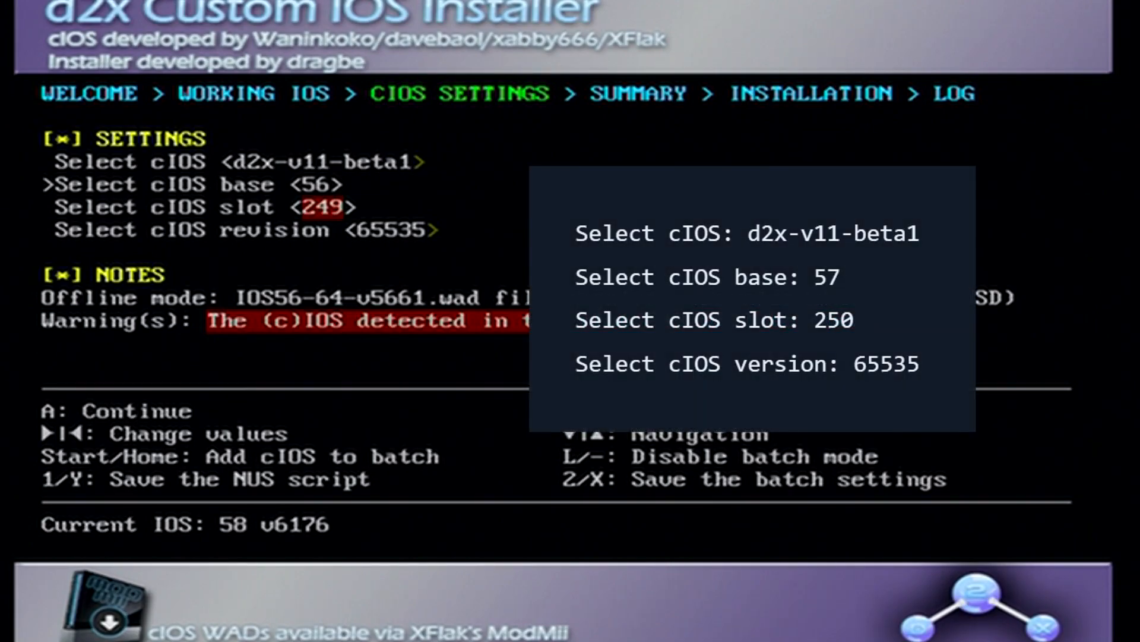
{"action": "key", "text": "right"}
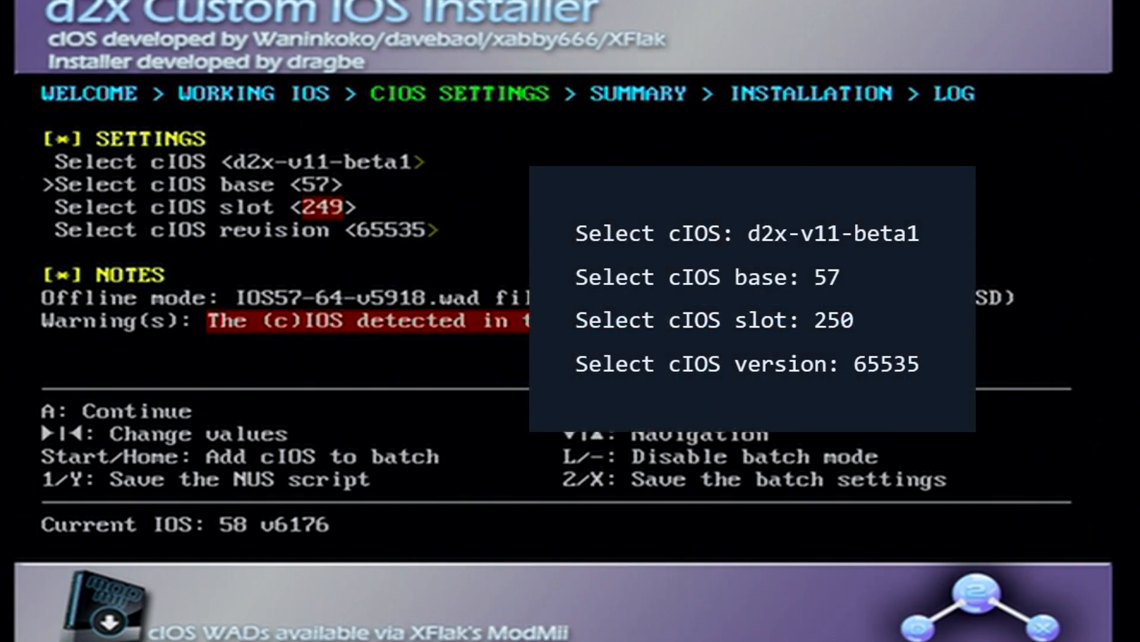
{"action": "key", "text": "down"}
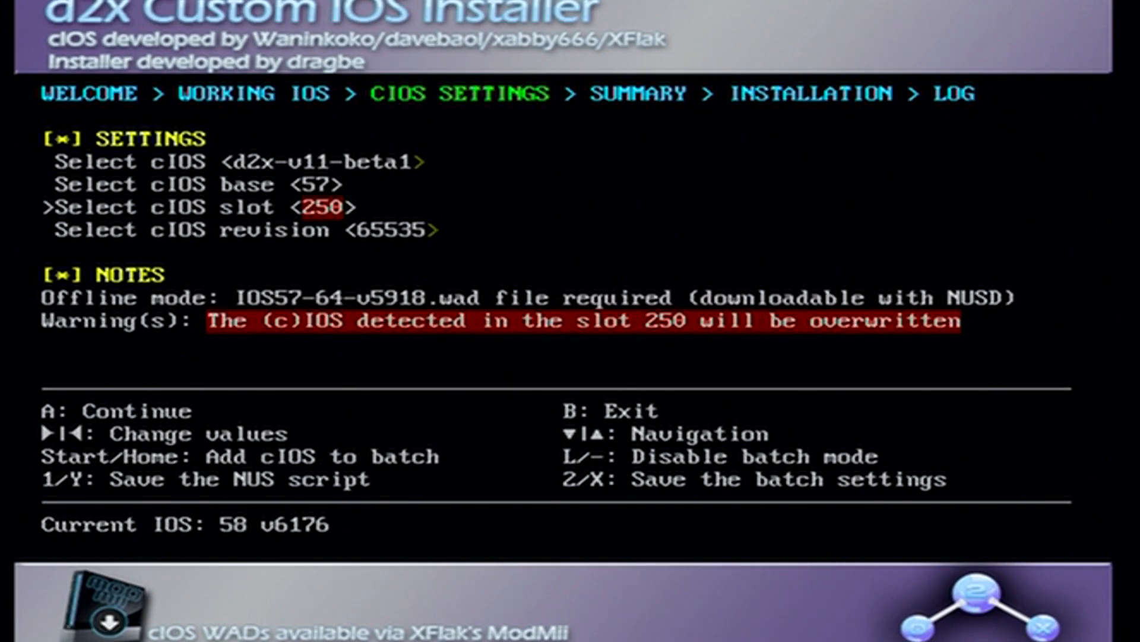
Configure base 58, slot 251, install the four-cIOS batch, and exit to the Homebrew Channel.
{"action": "key", "text": "up"}
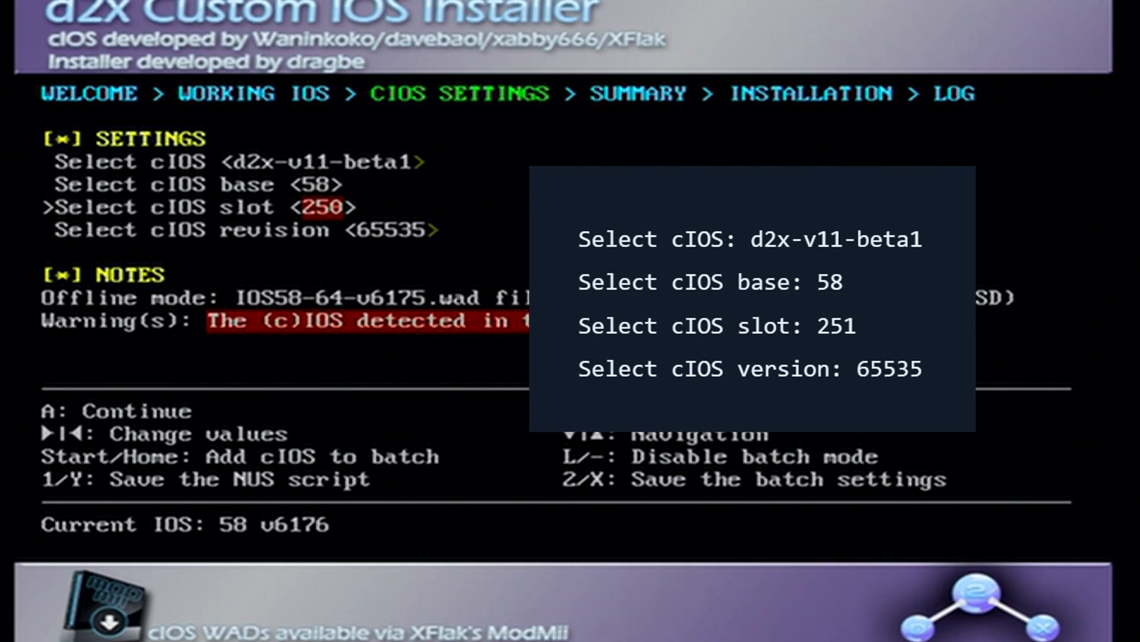
{"action": "key", "text": "right"}
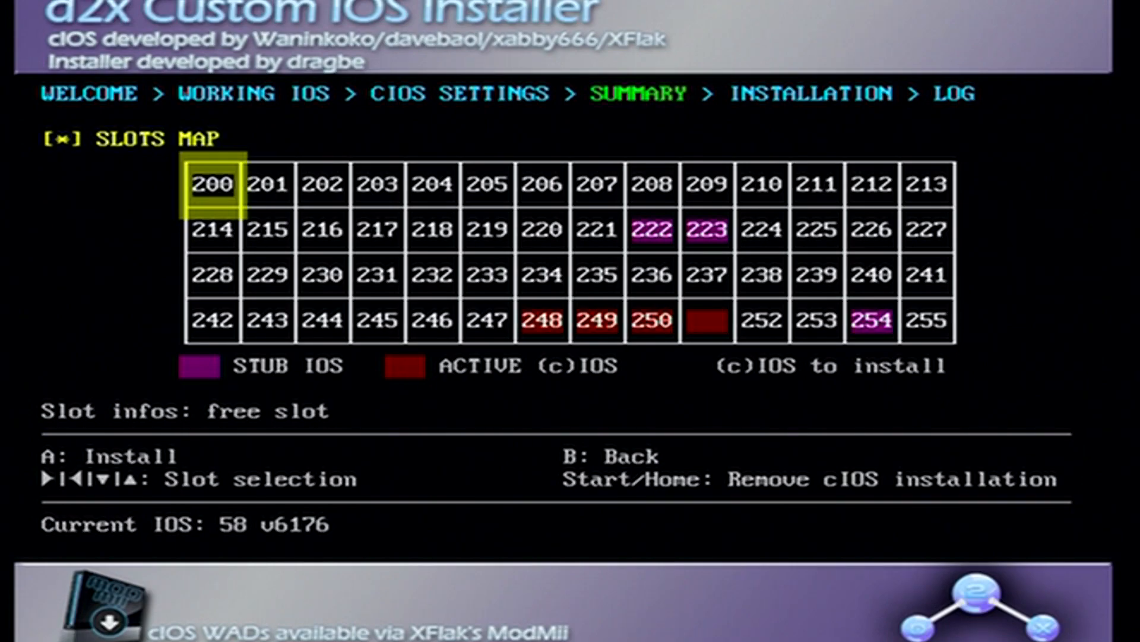
{"action": "key", "text": "a"}
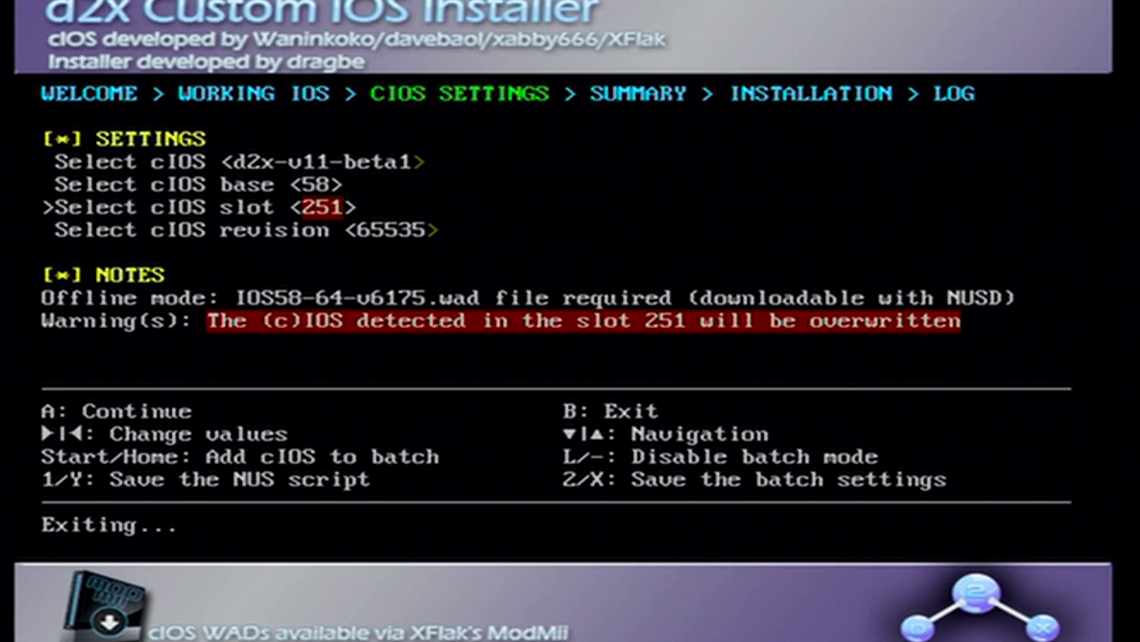
{"action": "key", "text": "B"}
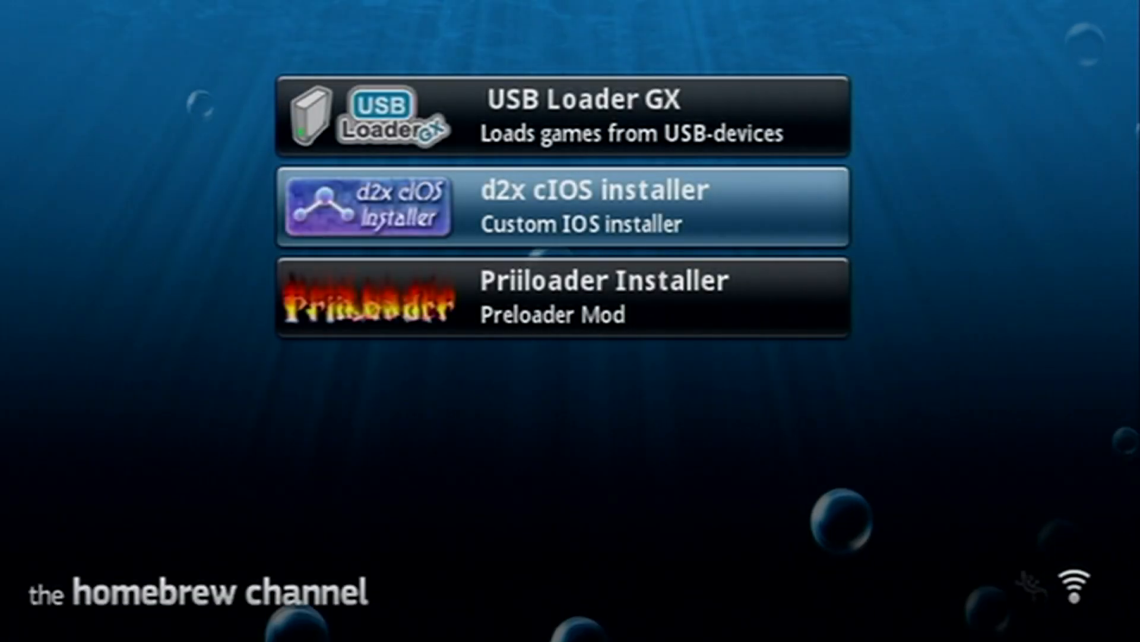